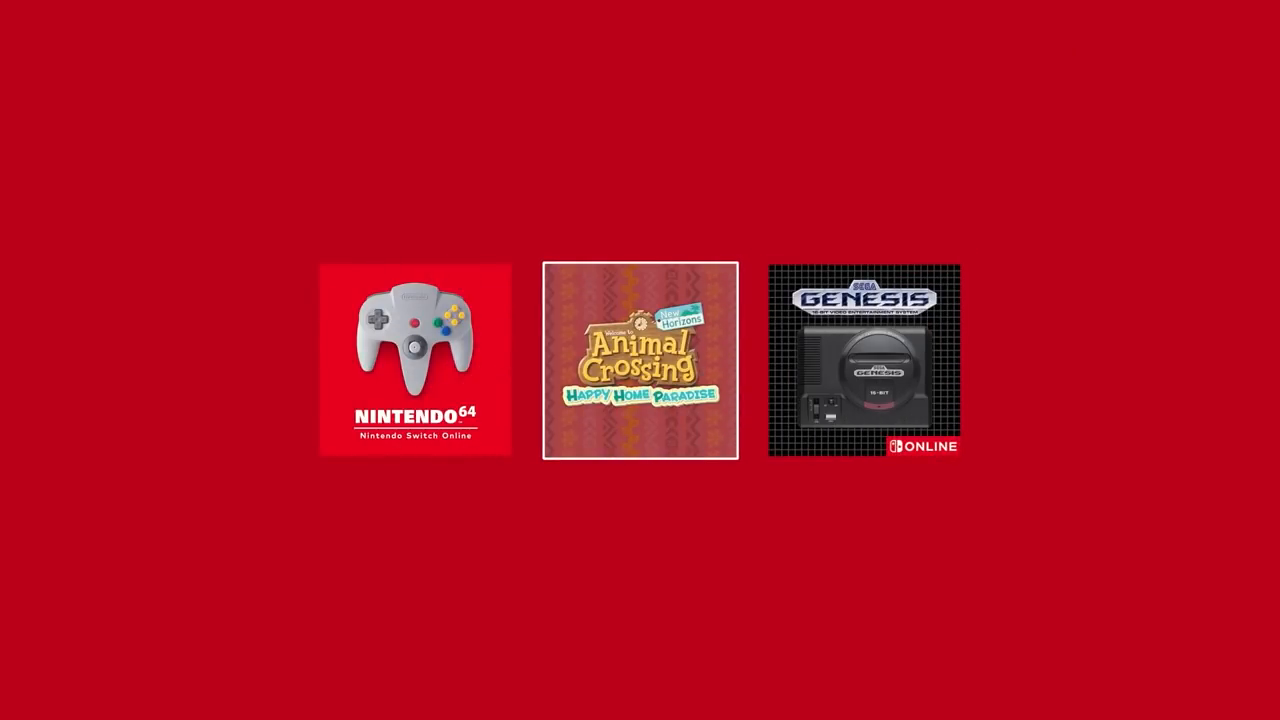
- Switch to the Chrome tab with the Nintendo Life N64 Switch Online article at its top
click(414, 358)
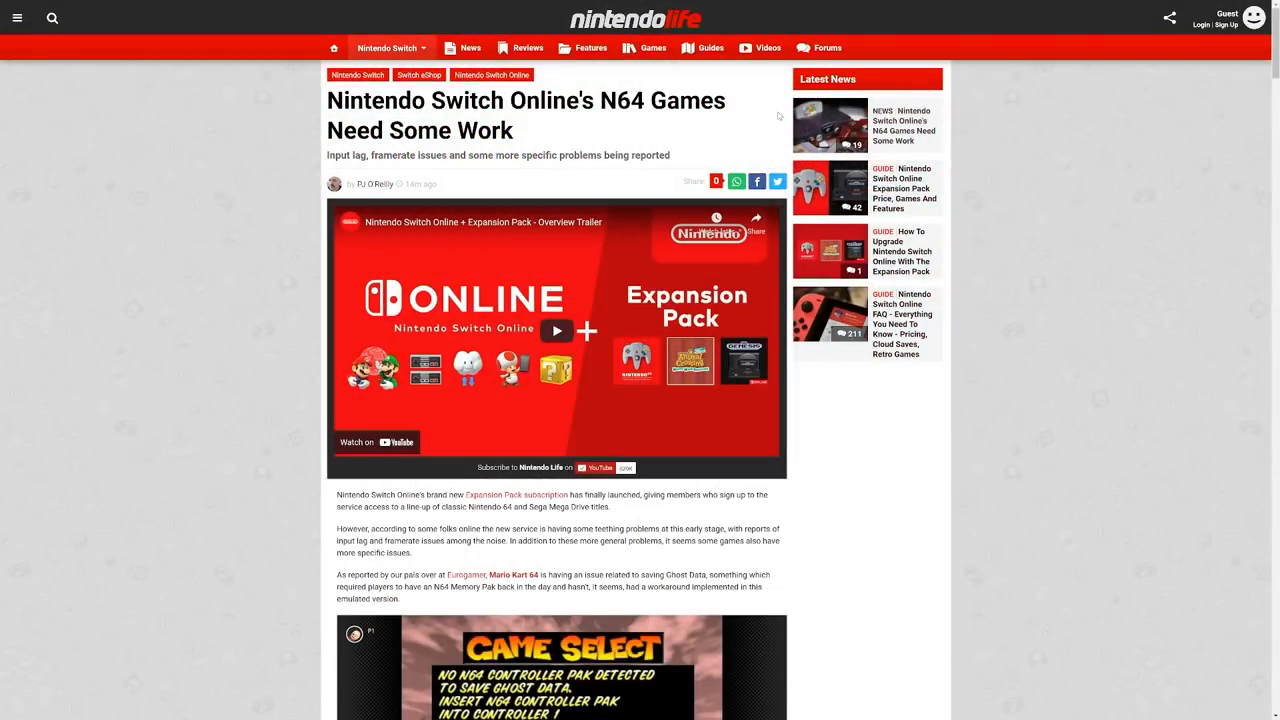
mouse_move(226, 158)
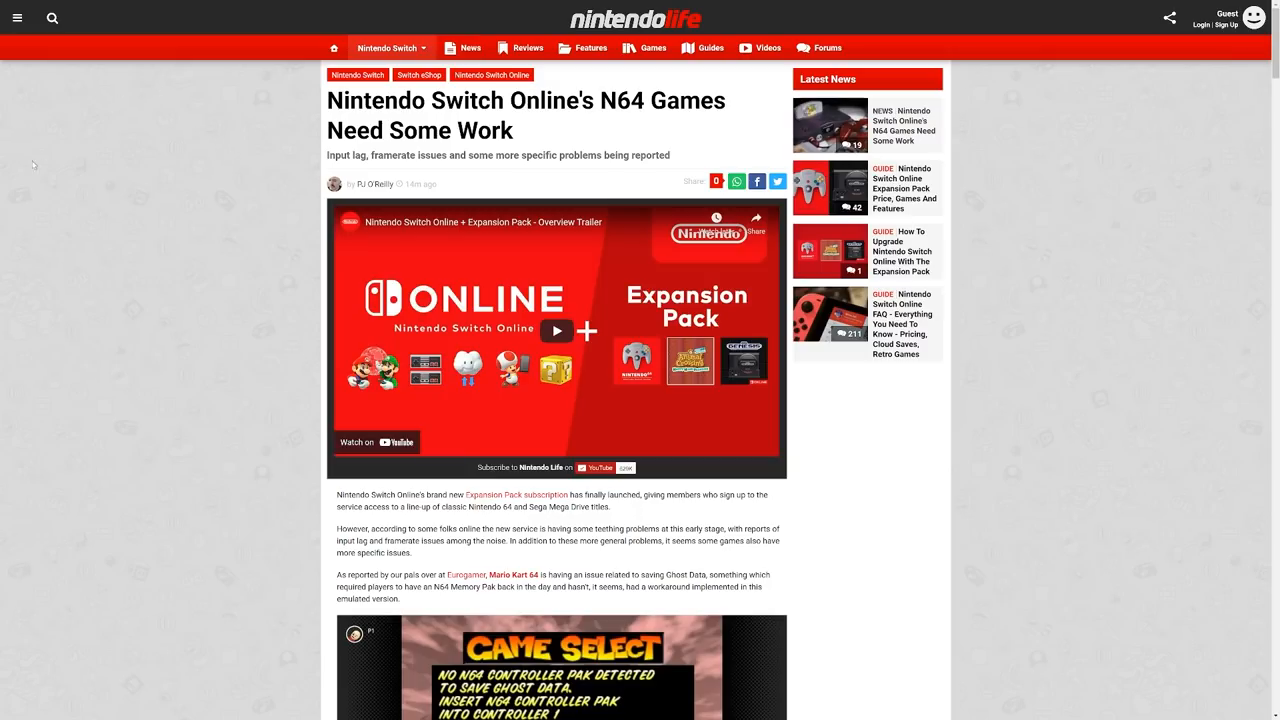
- Scroll past the trailer to the Mario Kart 64 ghost-data screenshot and Super Mario 64 paragraphs
scroll(down, 3)
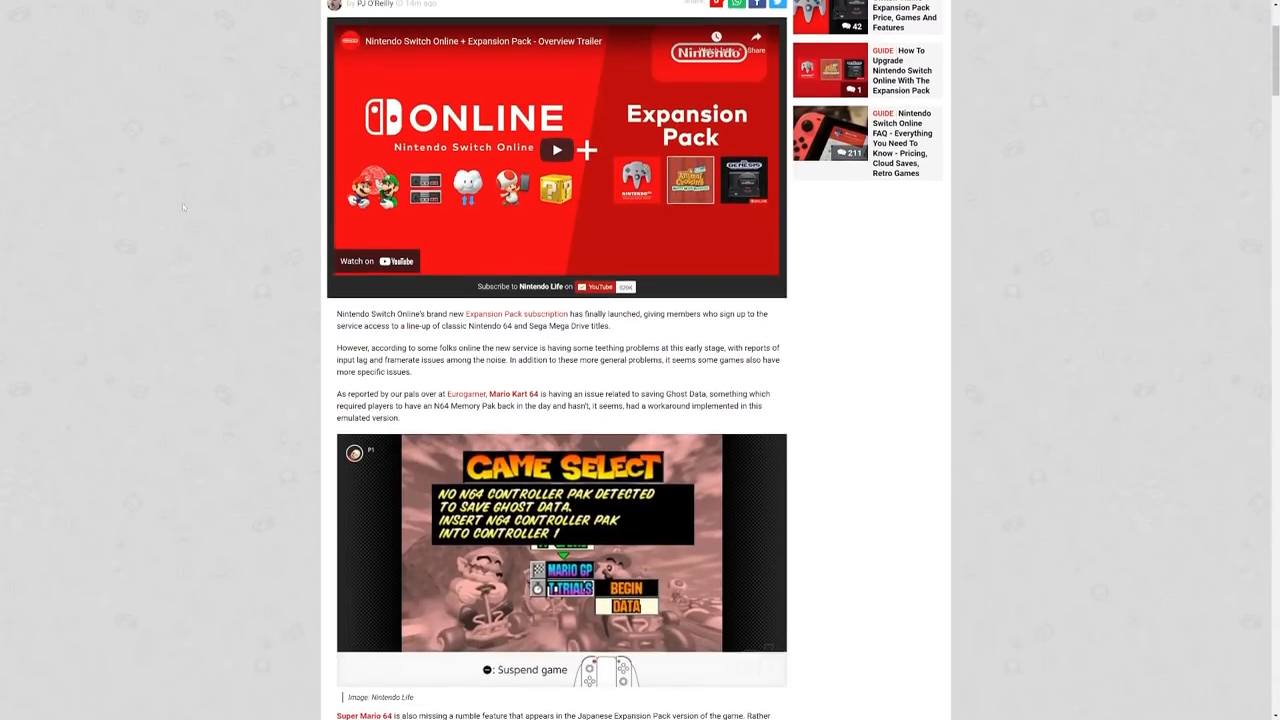
scroll(down, 3)
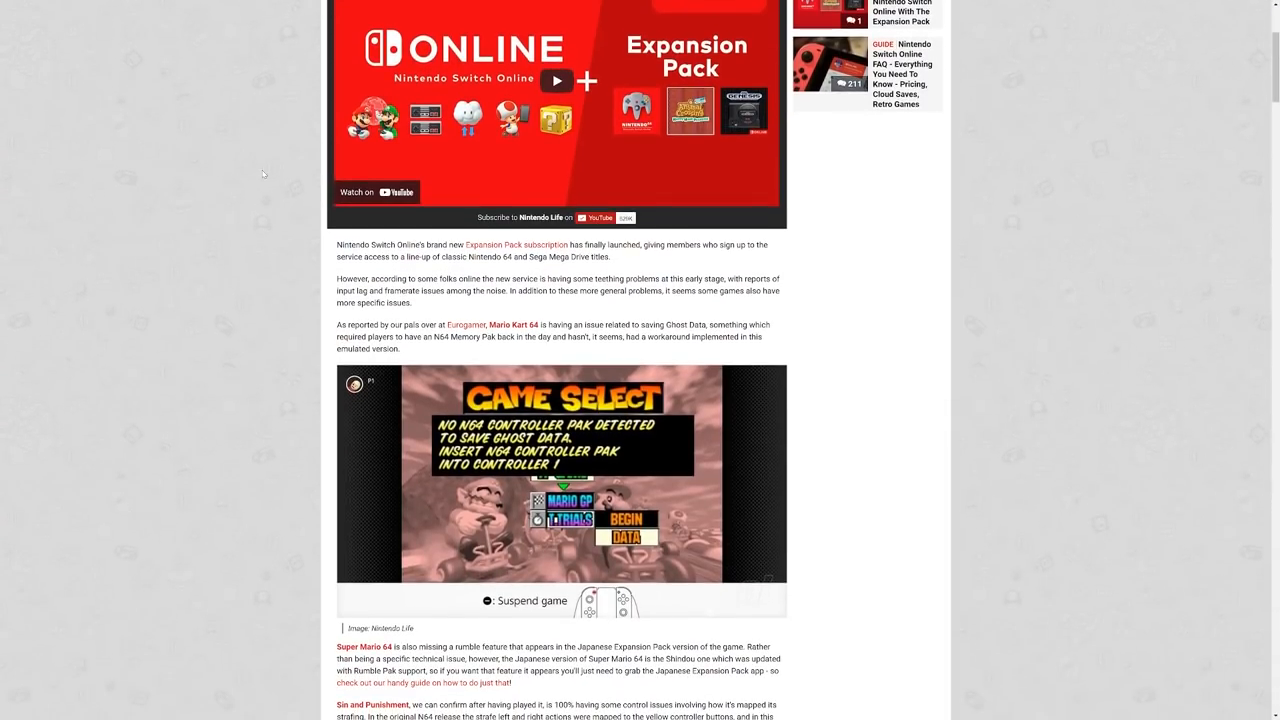
scroll(down, 3)
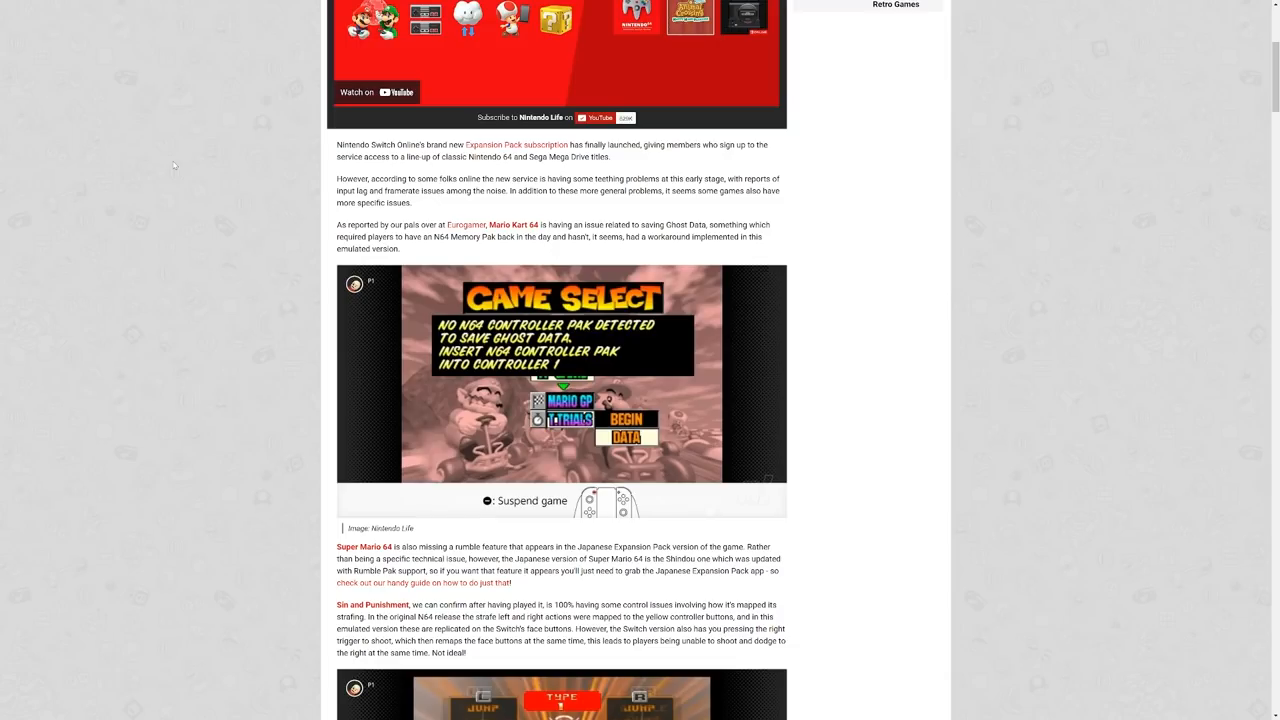
mouse_move(136, 166)
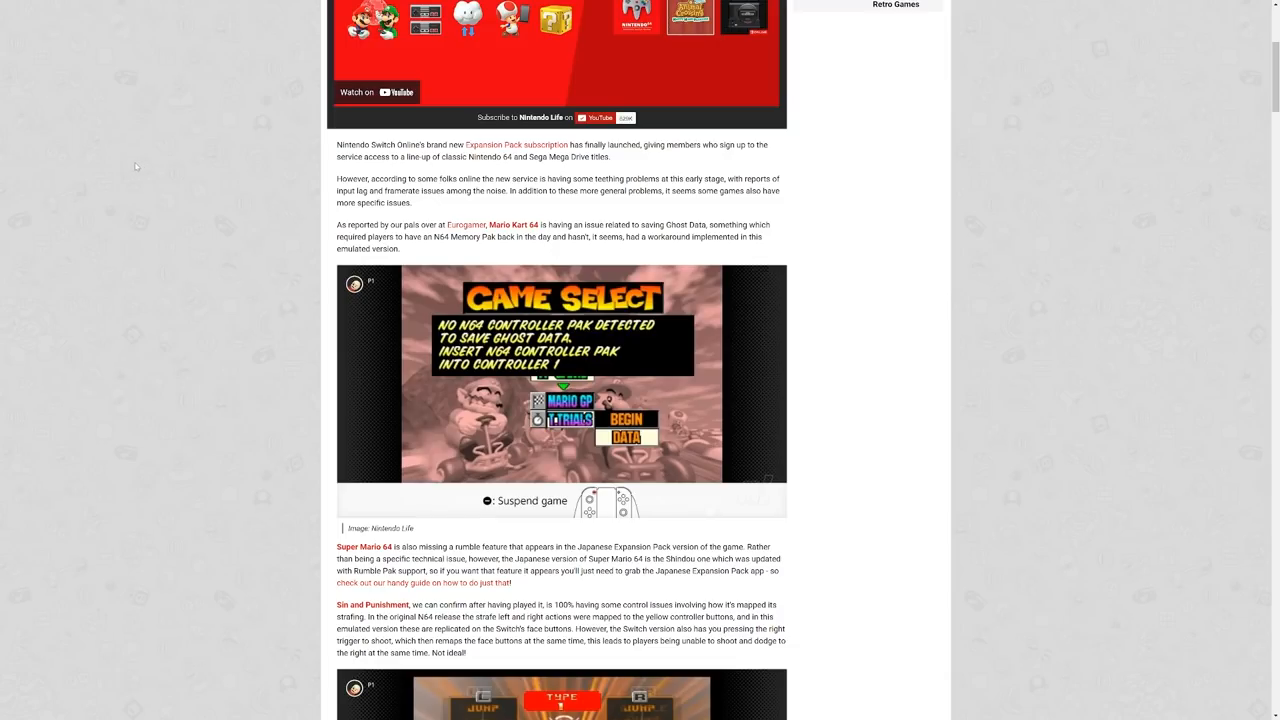
mouse_move(136, 128)
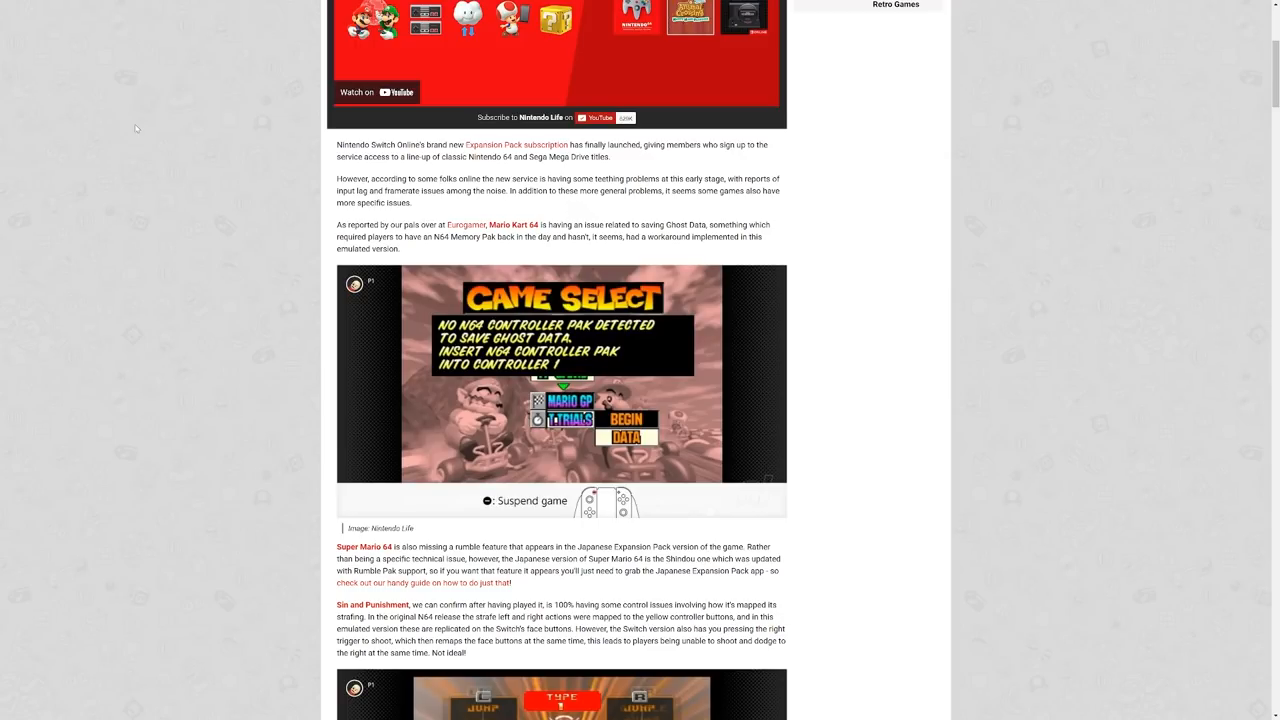
mouse_move(140, 124)
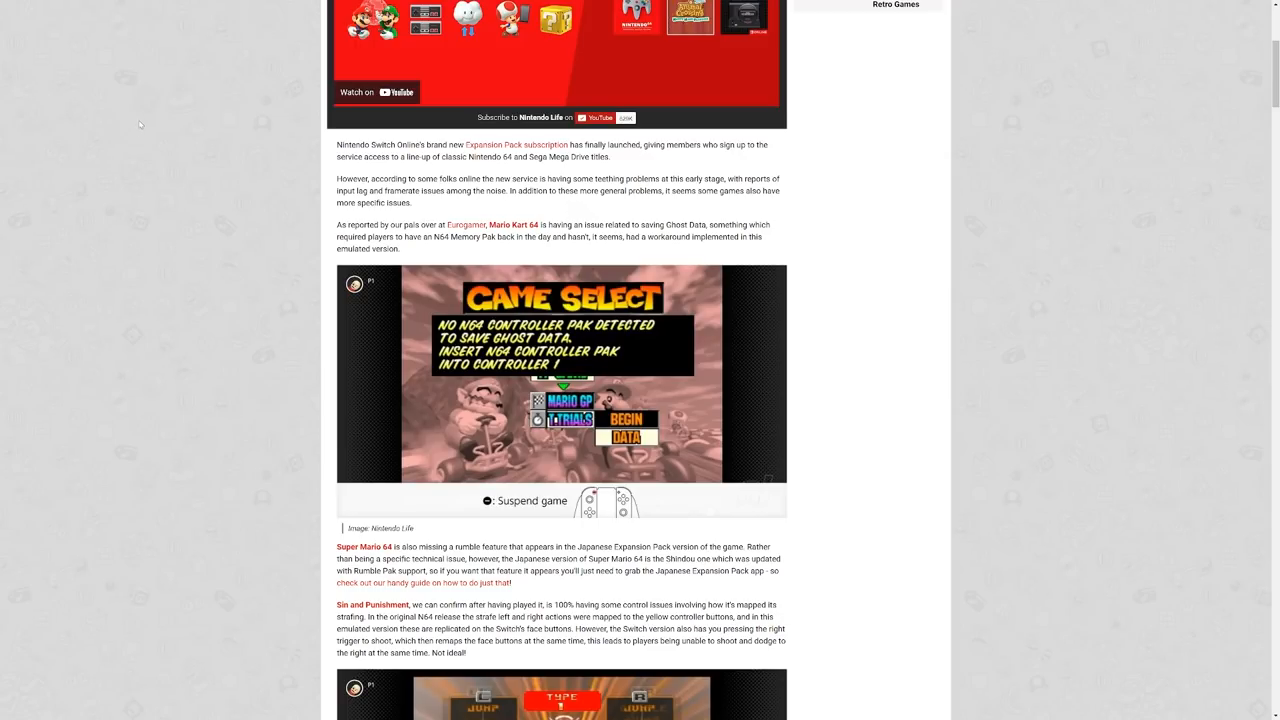
mouse_move(292, 184)
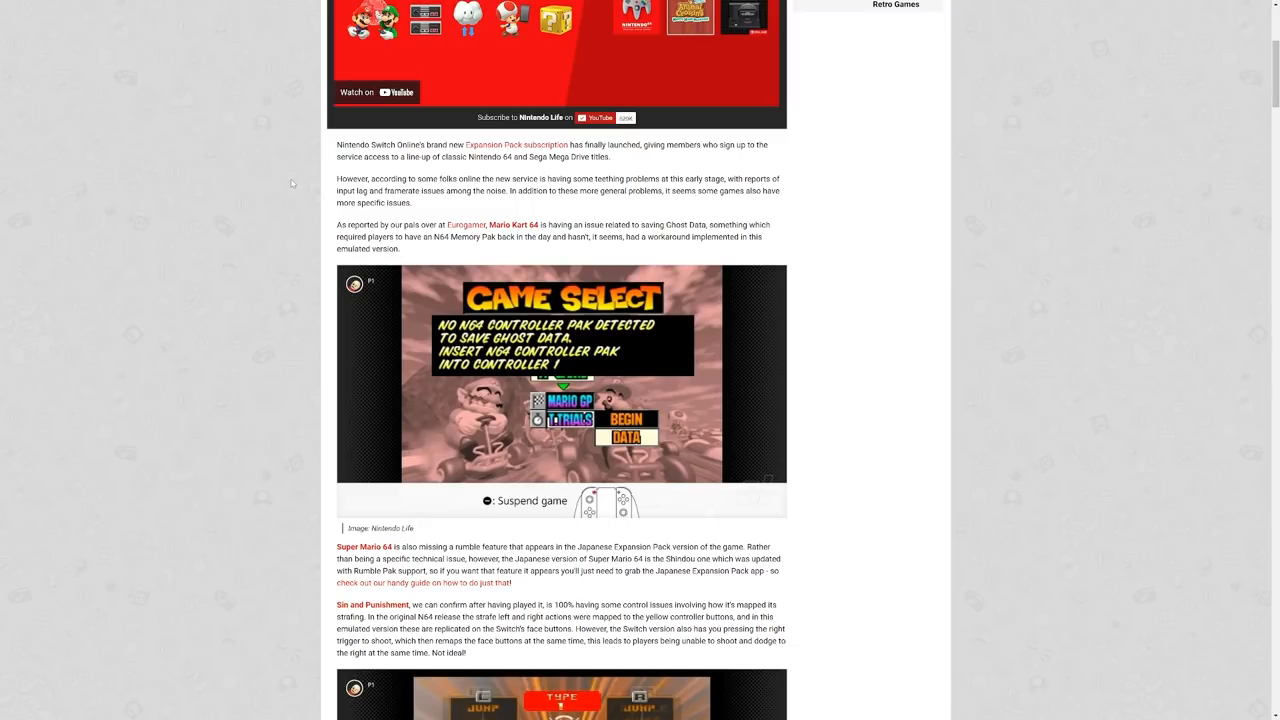
mouse_move(418, 248)
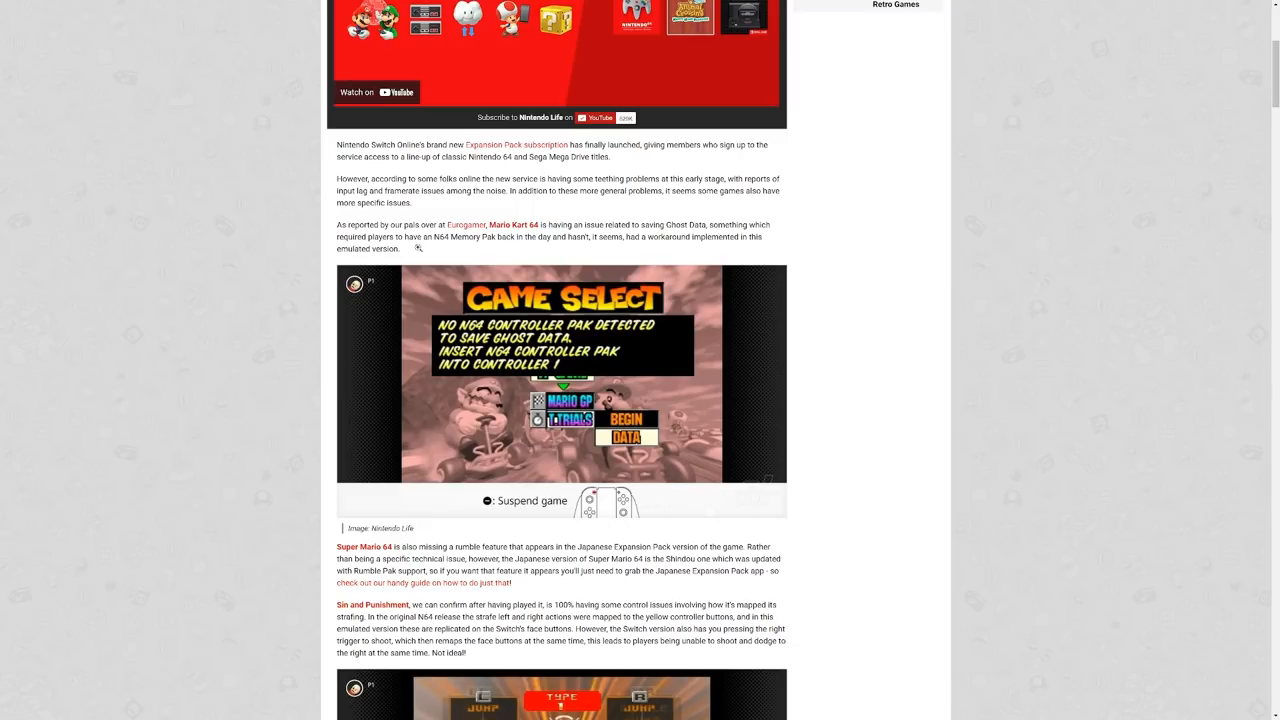
- Scroll to the Sin and Punishment control-mapping screenshot and the Mario Kart 64 race image
scroll(down, 3)
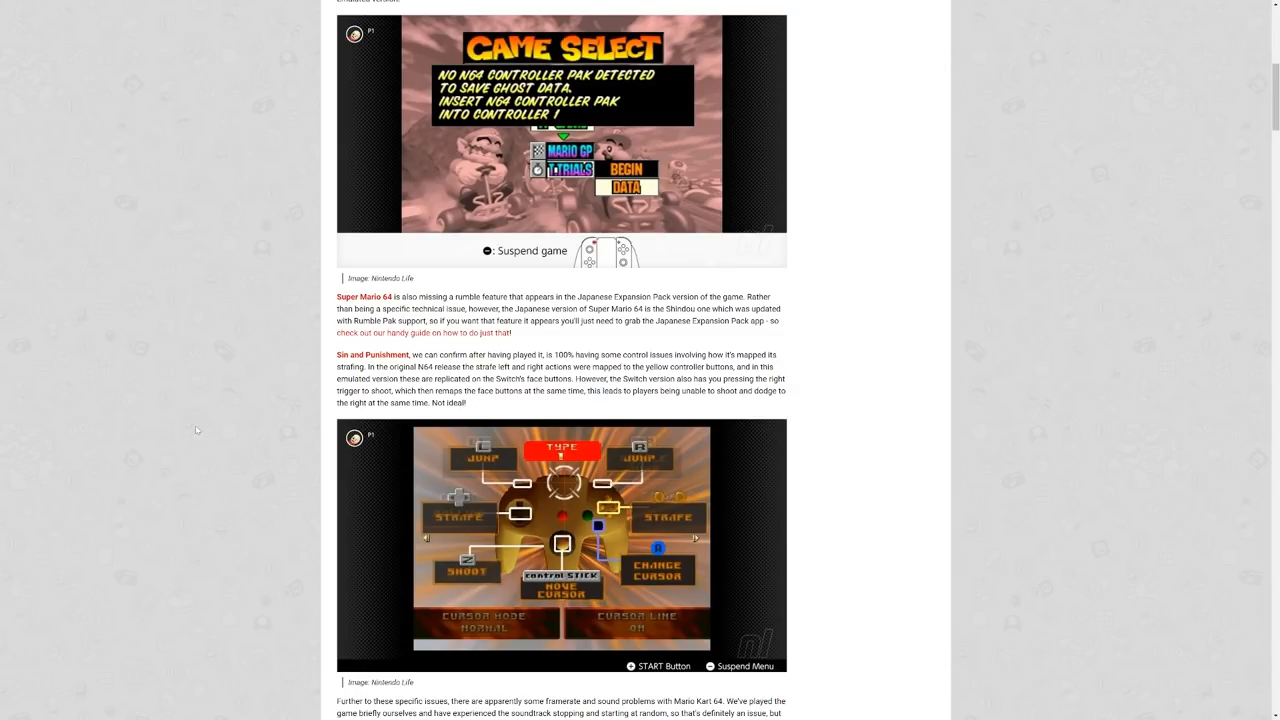
mouse_move(168, 414)
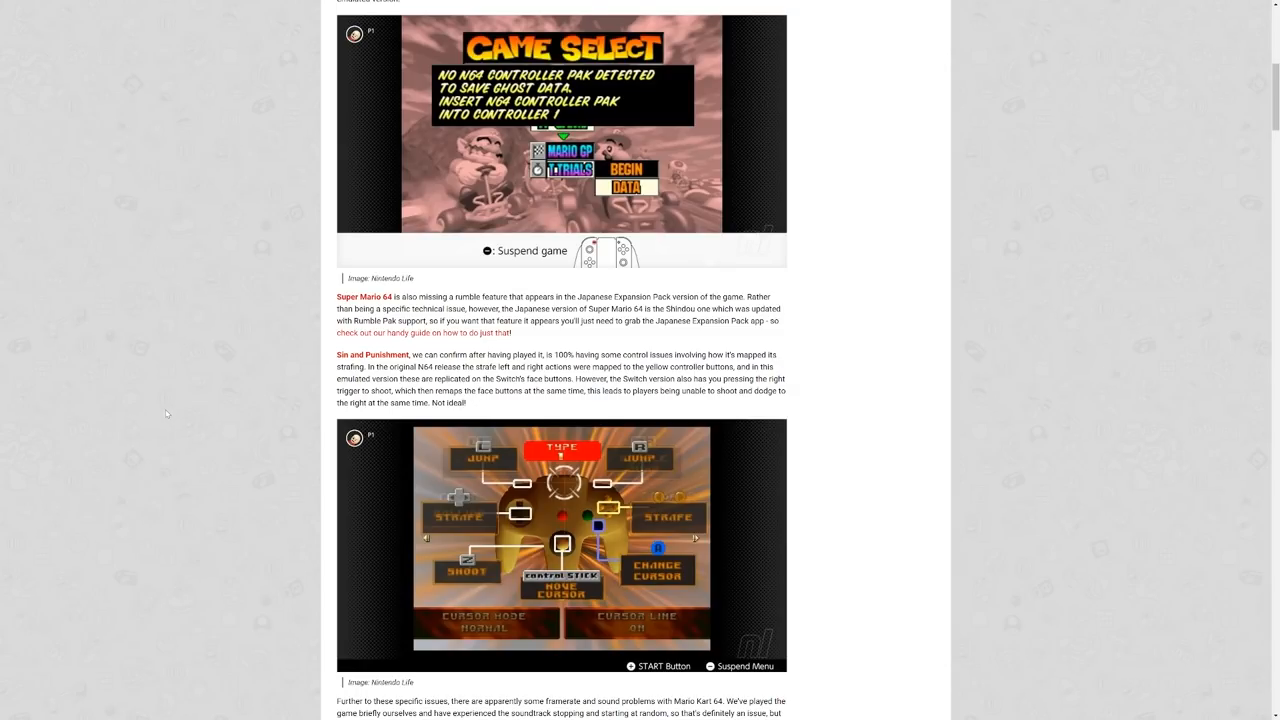
mouse_move(180, 380)
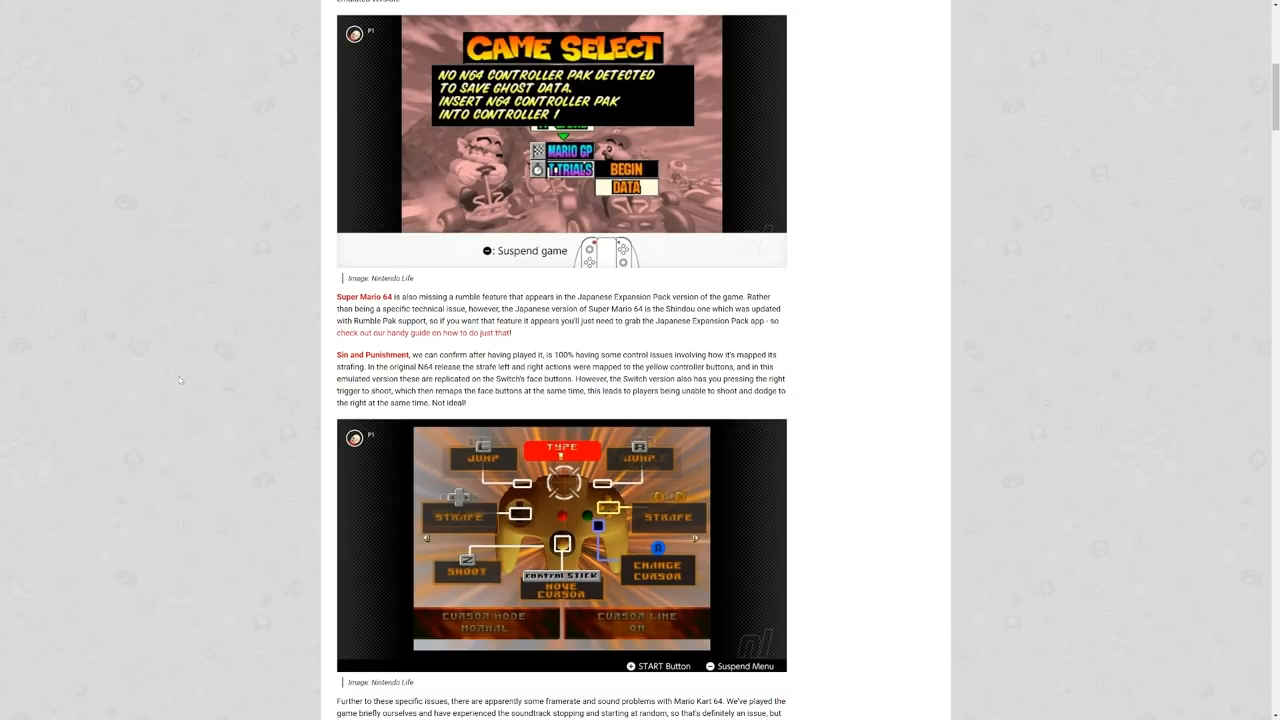
mouse_move(164, 332)
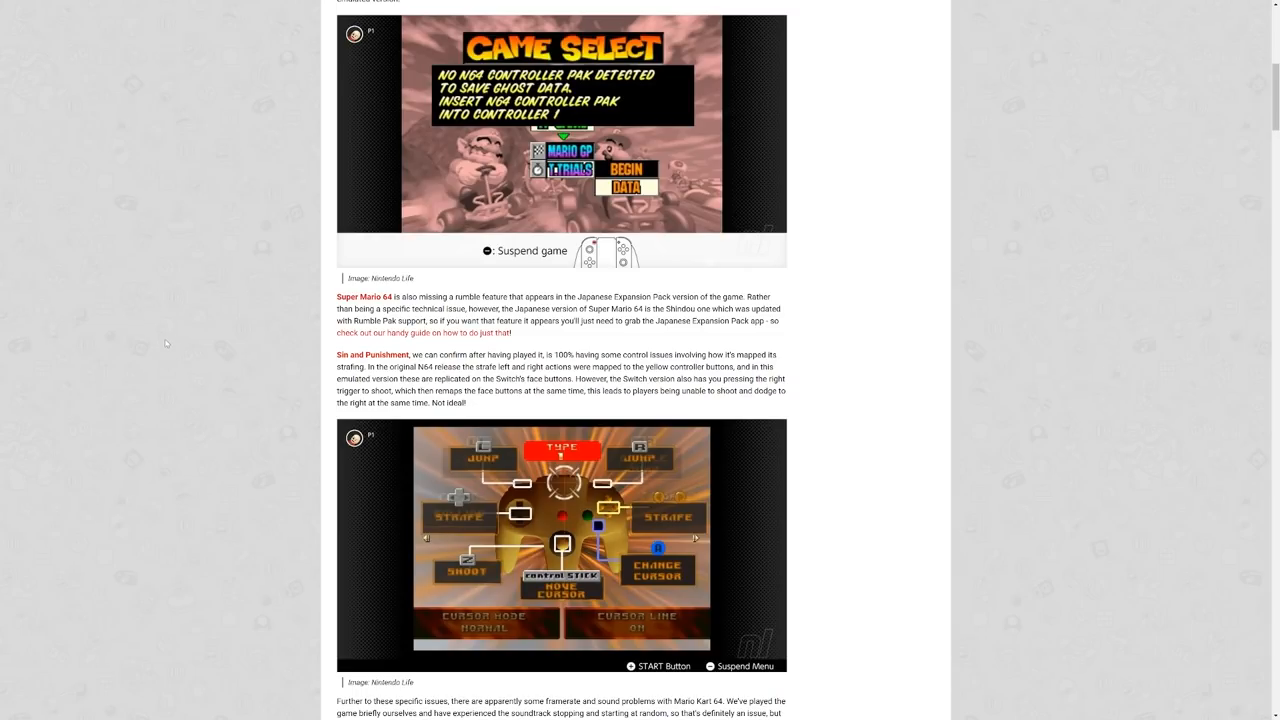
scroll(down, 3)
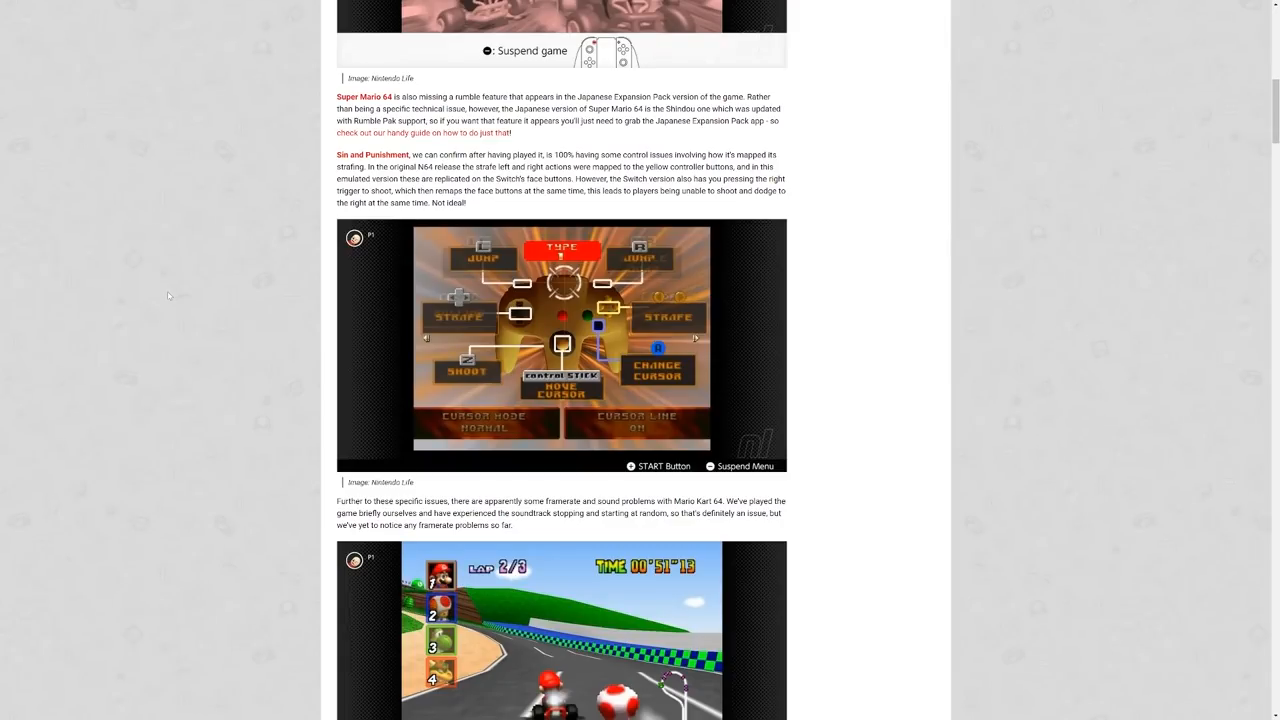
- Scroll slightly so the full Mario Kart 64 race screenshot and framerate paragraph appear
scroll(down, 3)
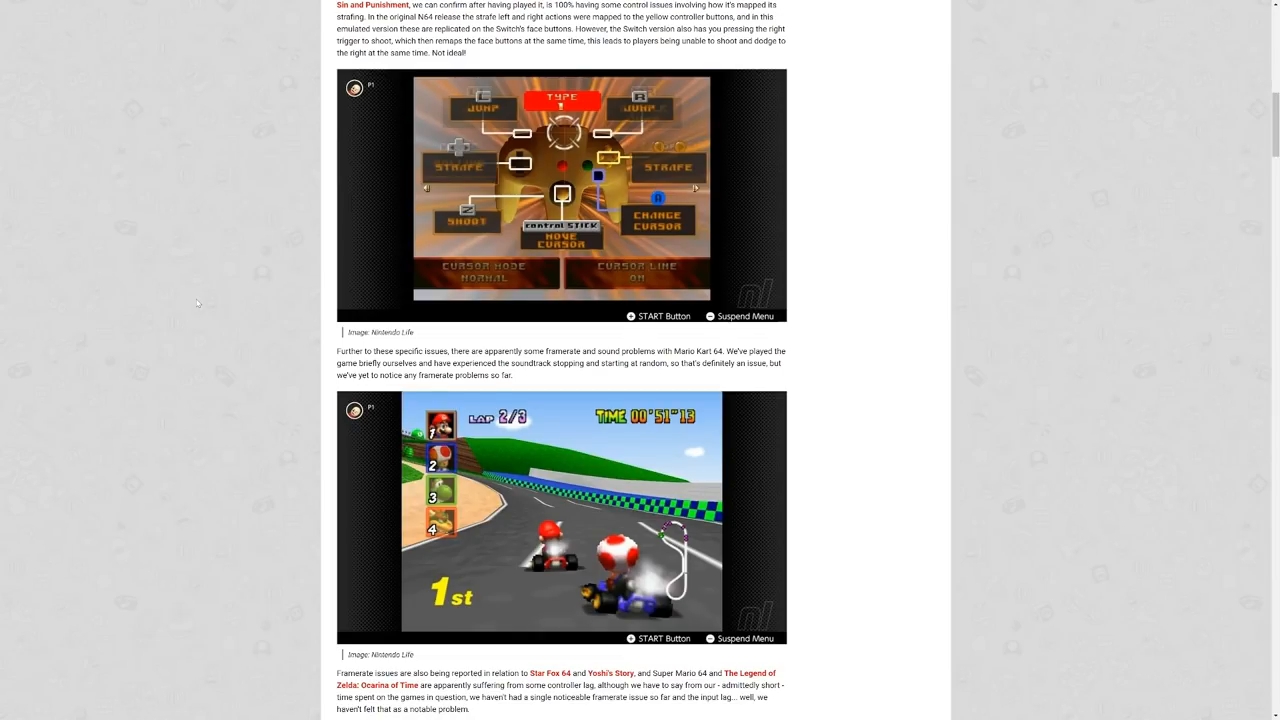
mouse_move(304, 374)
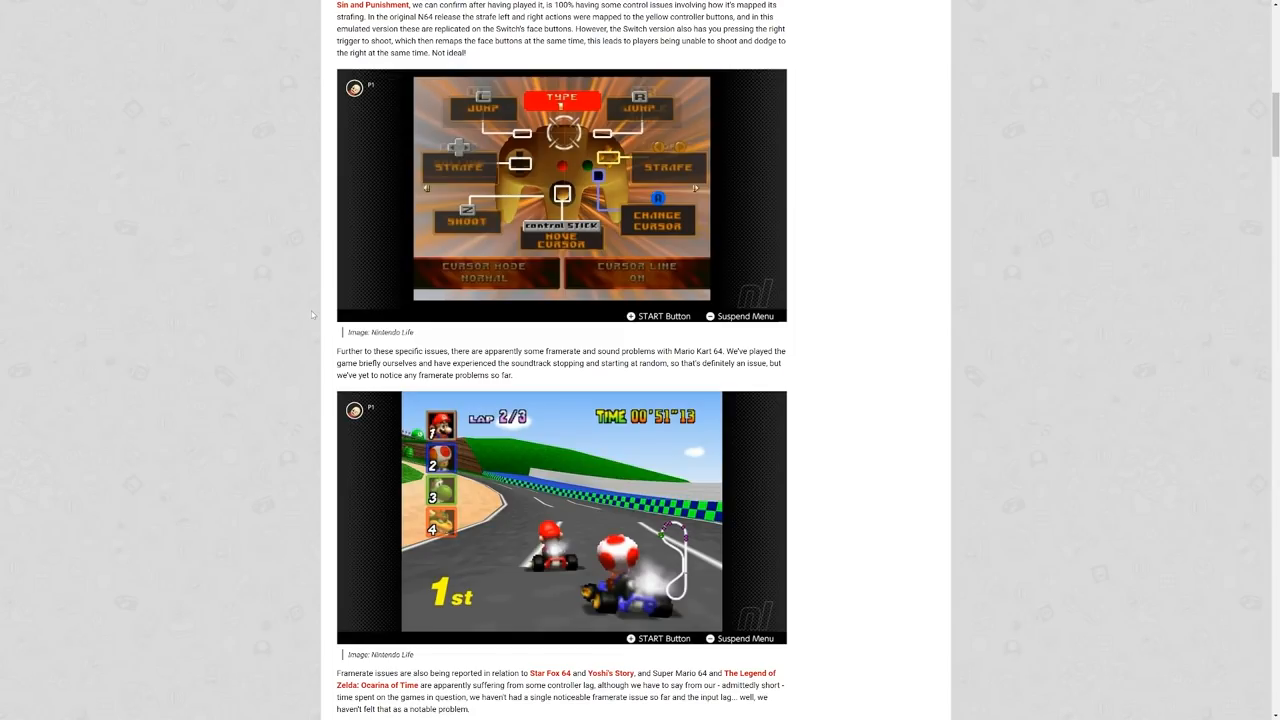
mouse_move(308, 292)
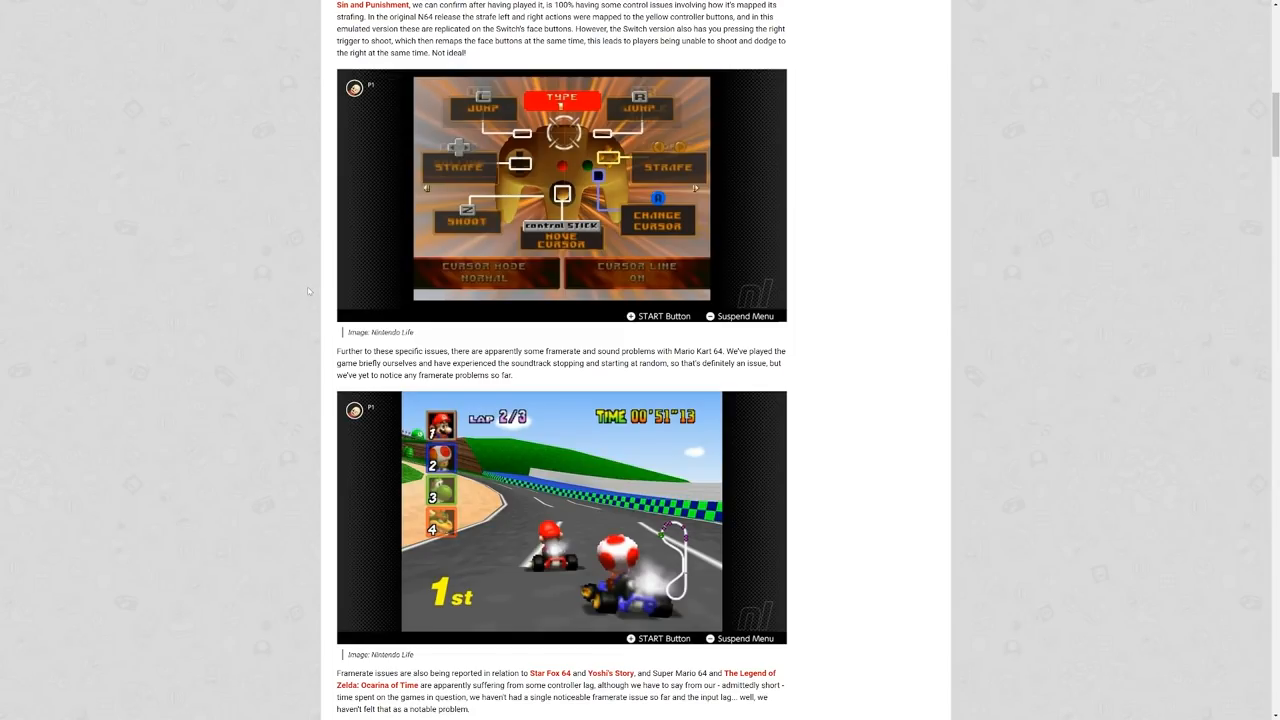
mouse_move(310, 290)
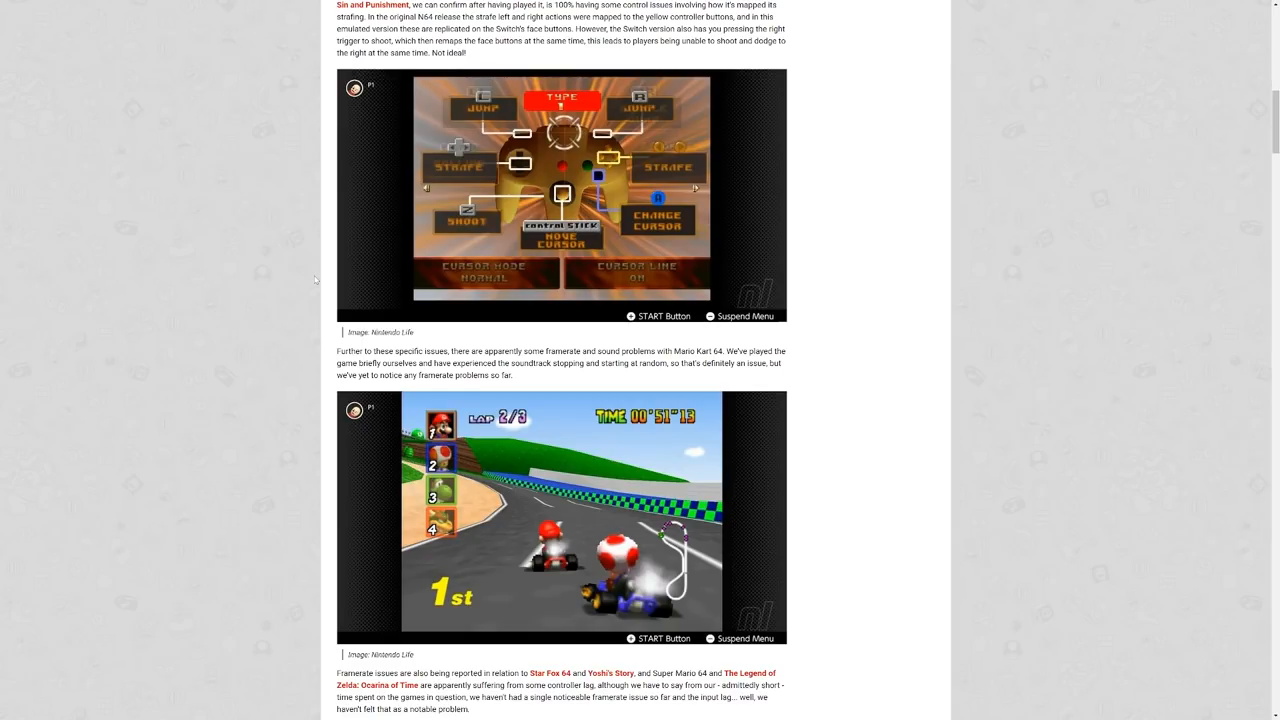
- Scroll to the Star Fox 64, Yoshi's Story and Ocarina of Time framerate paragraphs
scroll(down, 3)
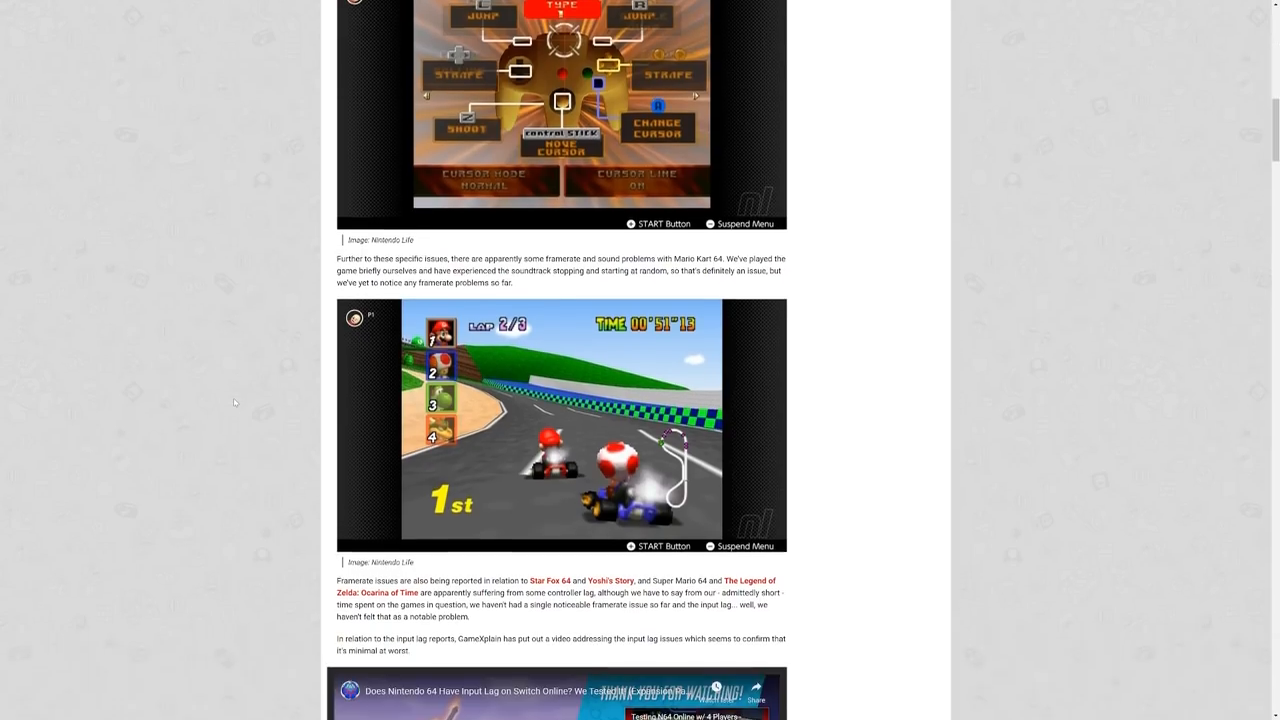
- Scroll past the input-lag video to the reduced-fog Wii U versus Switch comparison screenshots
scroll(down, 3)
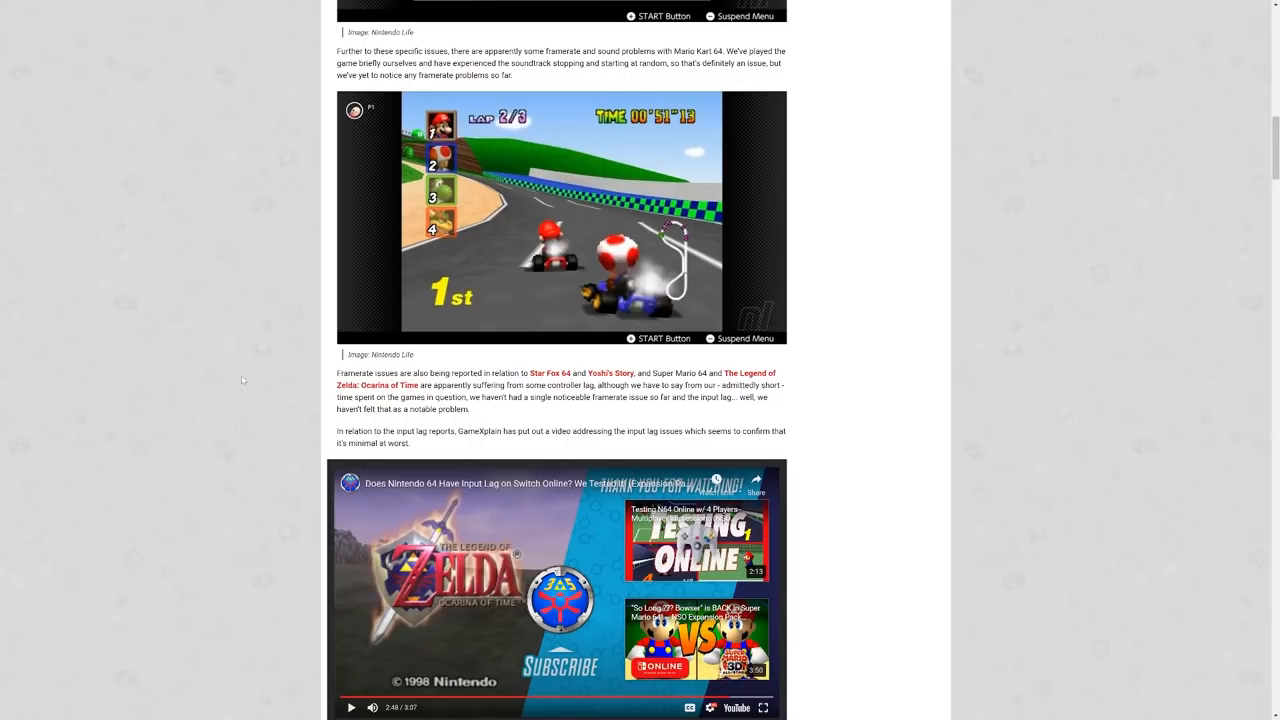
scroll(down, 3)
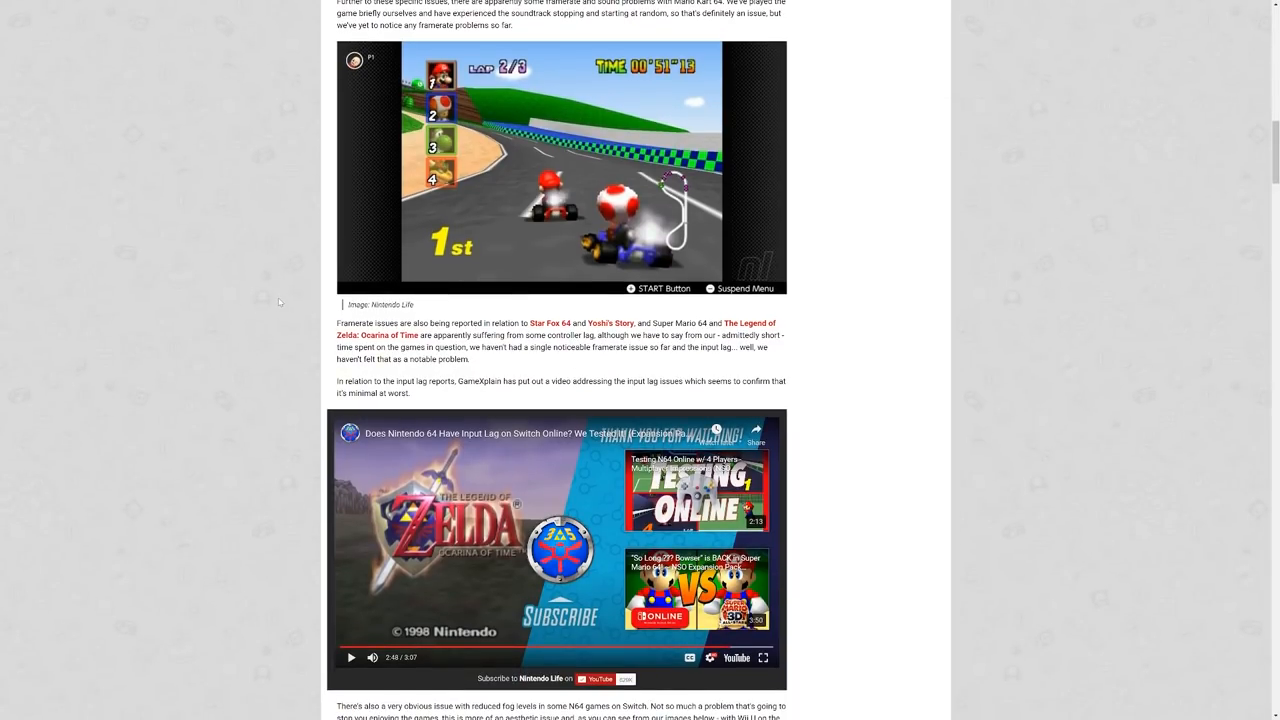
scroll(down, 3)
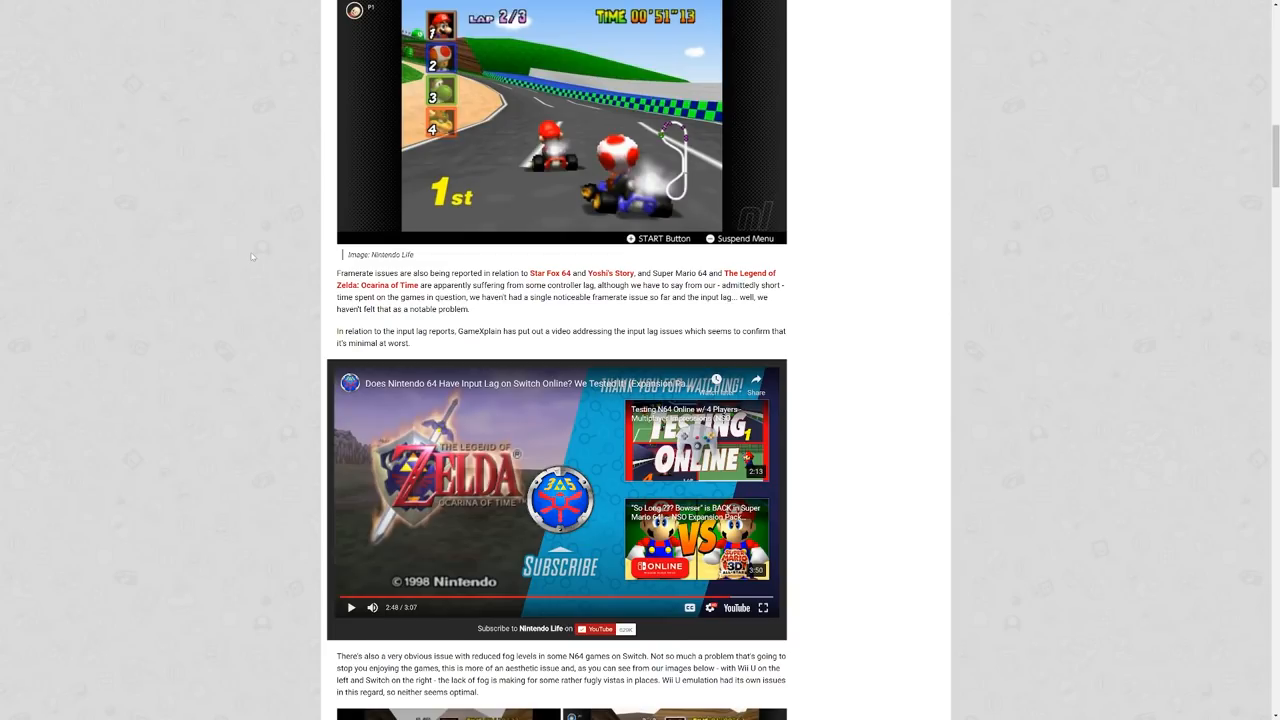
mouse_move(288, 292)
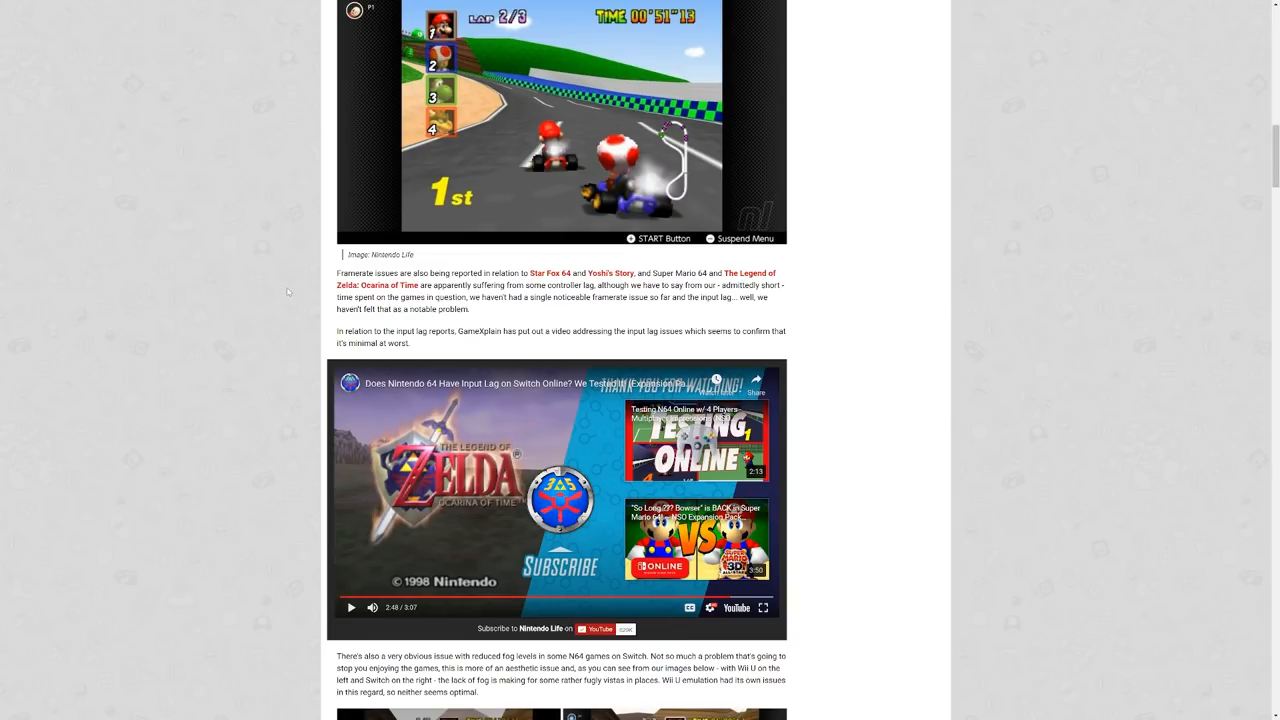
scroll(down, 3)
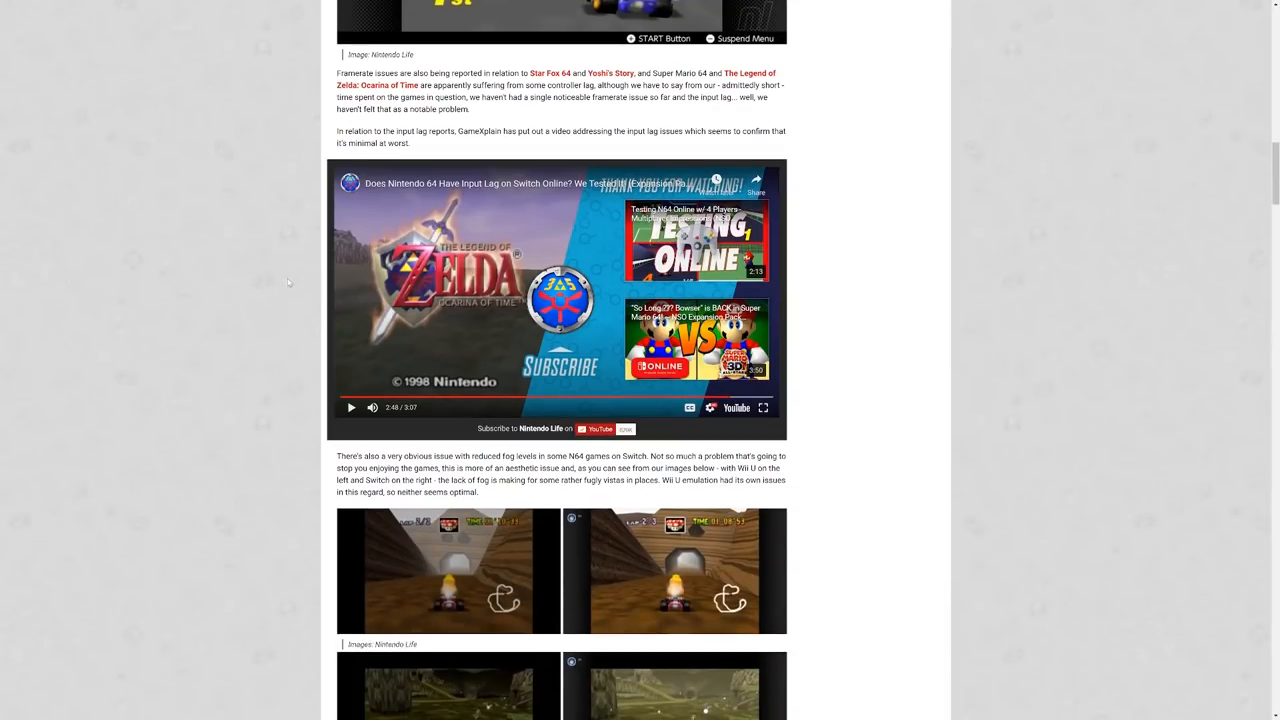
scroll(down, 3)
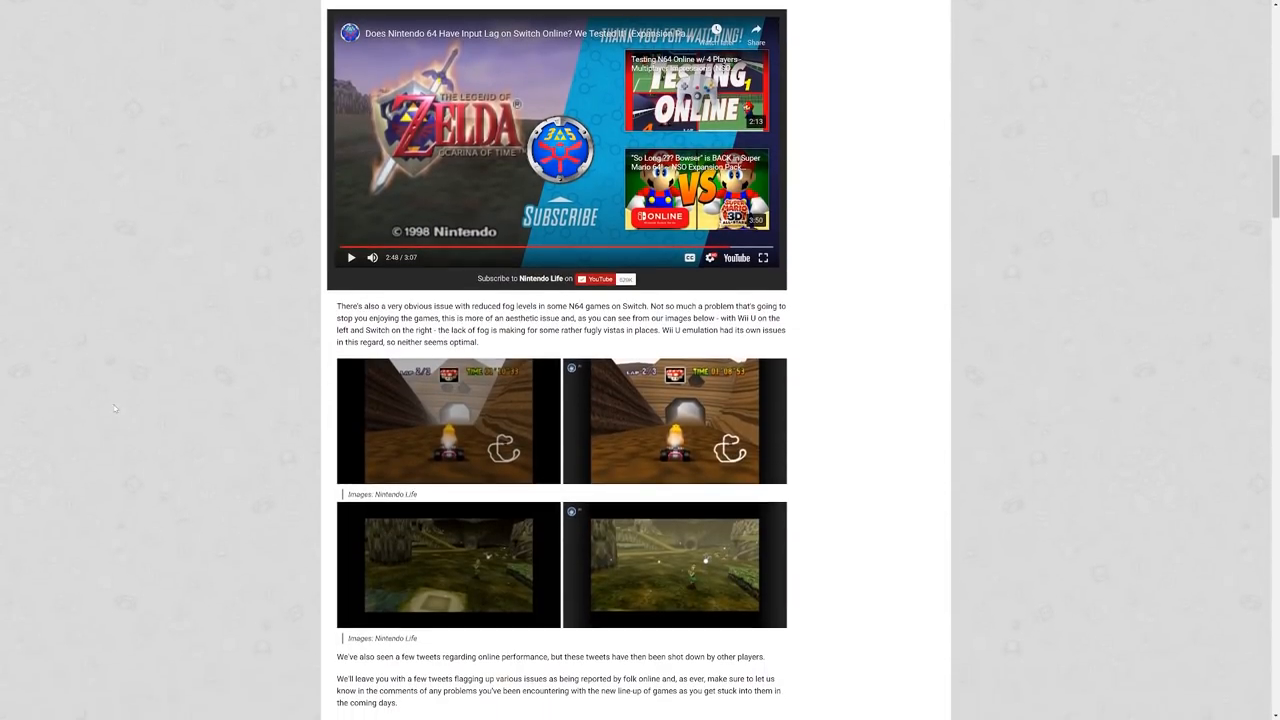
scroll(down, 3)
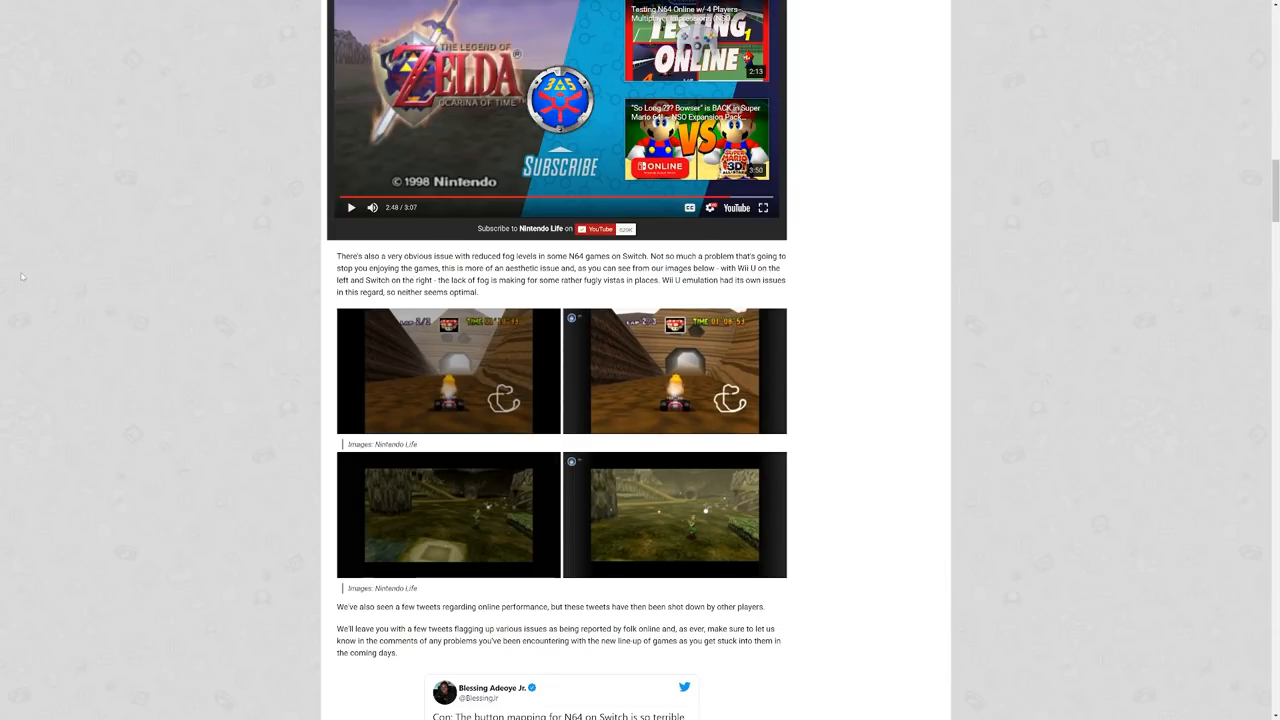
- Scroll slightly to the closing paragraphs and the first embedded tweet on button mapping
scroll(down, 3)
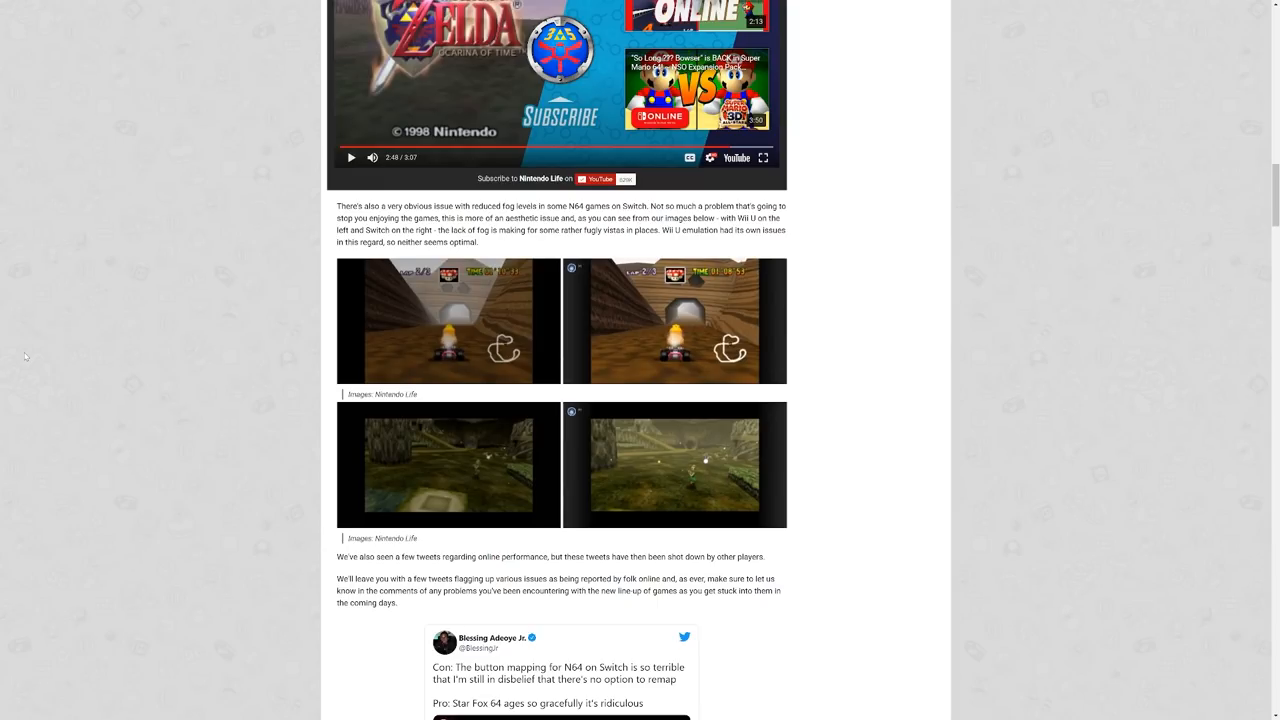
mouse_move(78, 356)
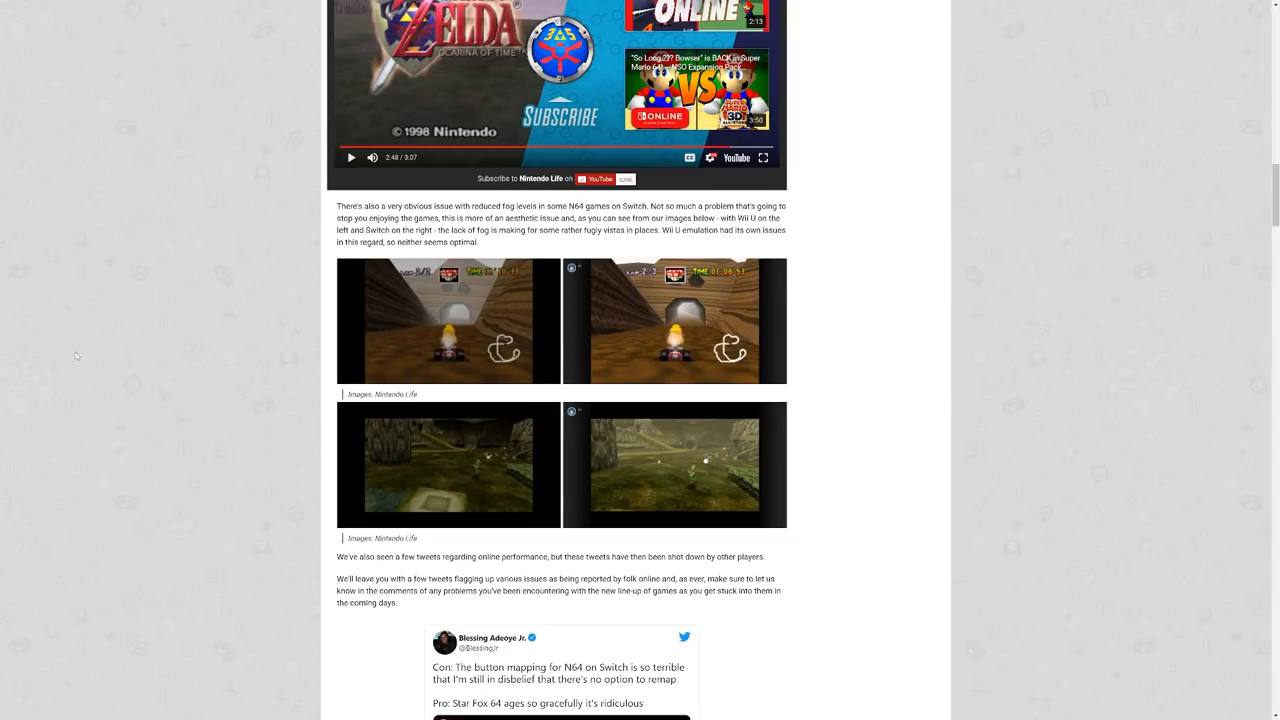
- Scroll down through the Star Fox 64 tweet to the Ocarina of Time N64 vs Wii VC vs Switch comparison tweet
scroll(down, 3)
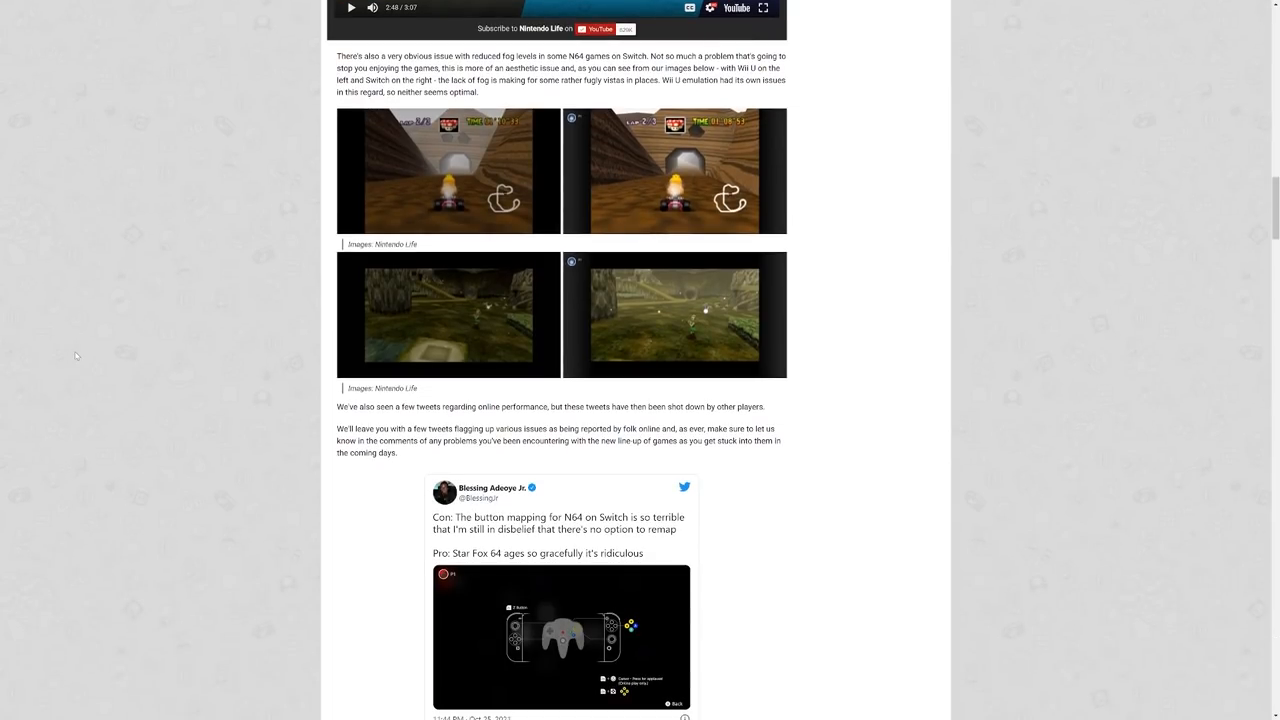
mouse_move(76, 340)
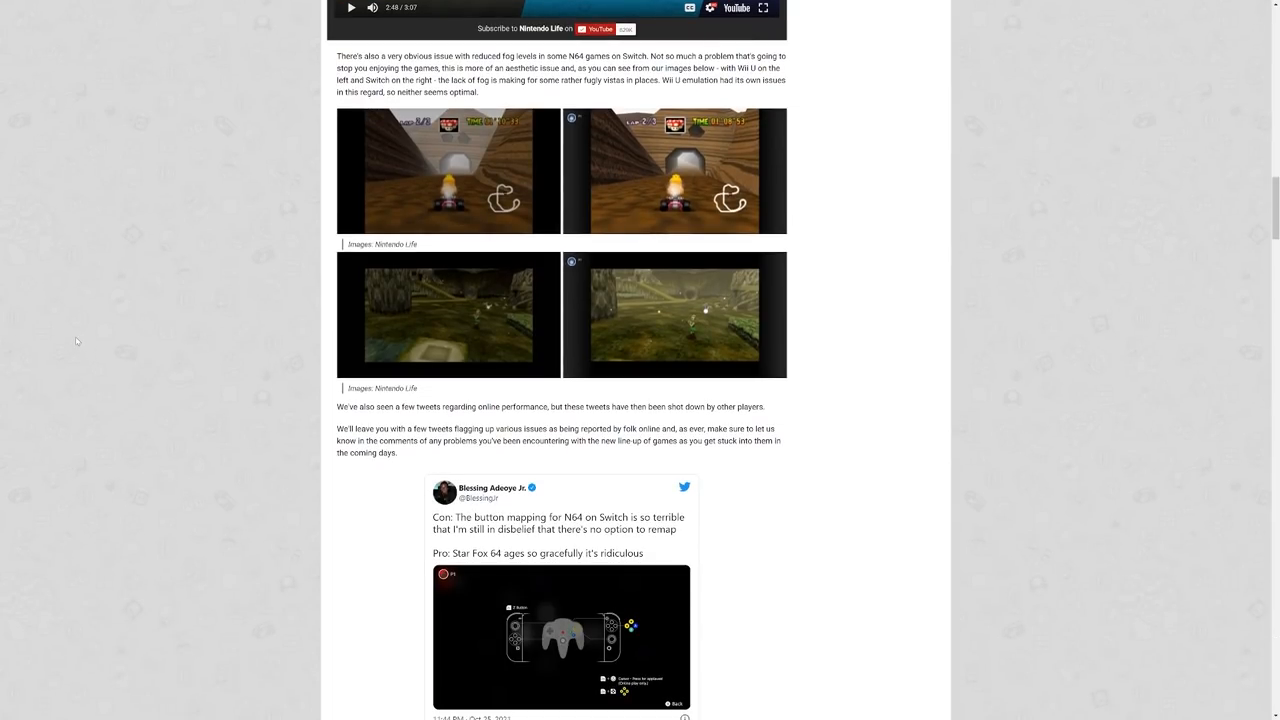
scroll(down, 3)
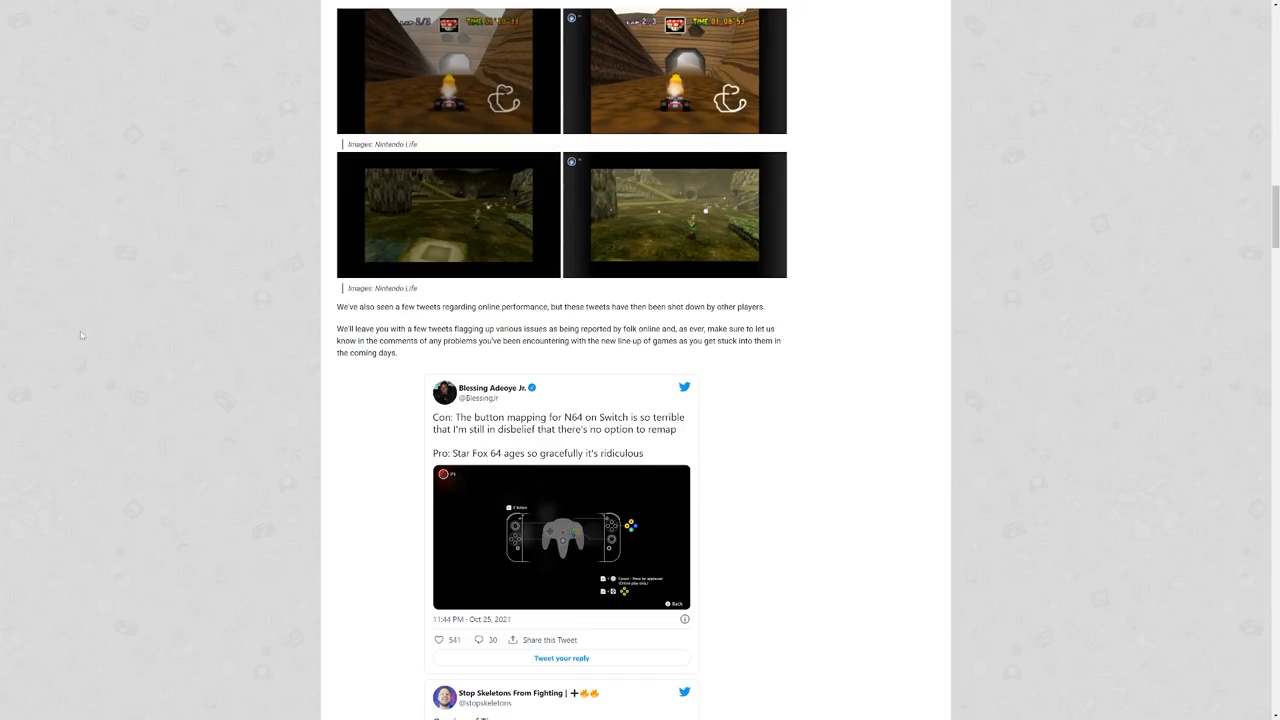
mouse_move(98, 292)
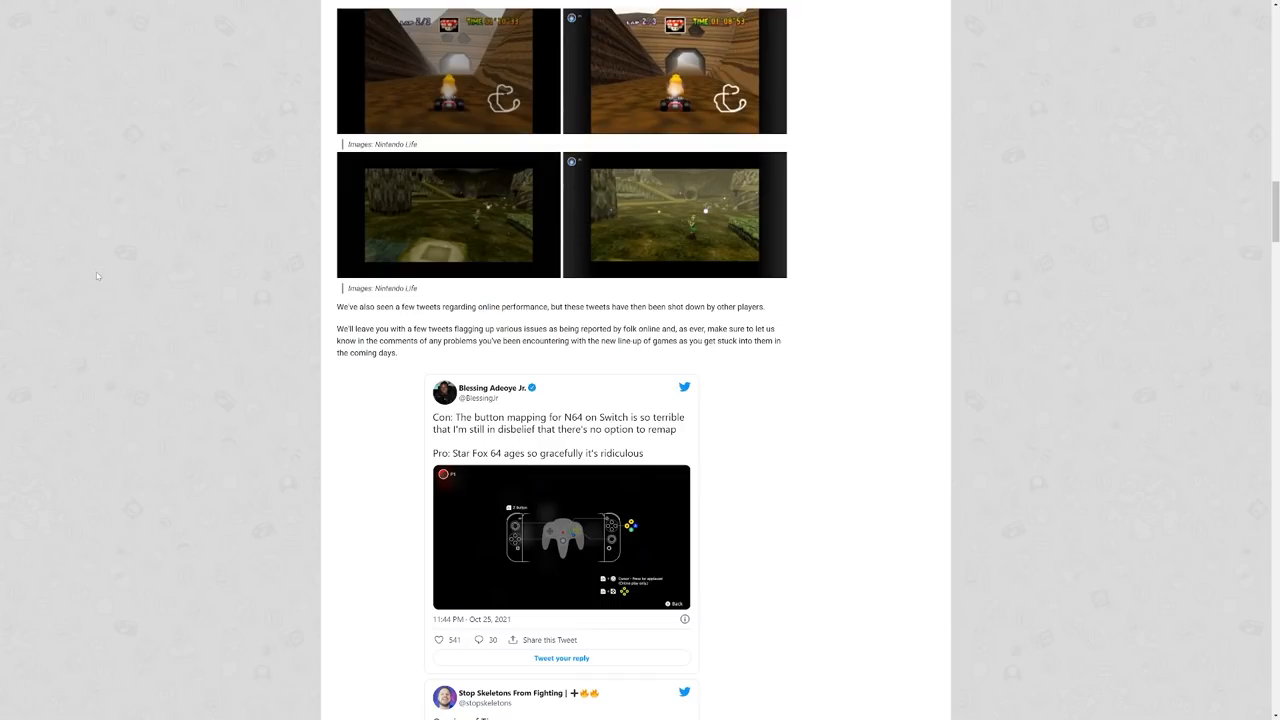
mouse_move(238, 412)
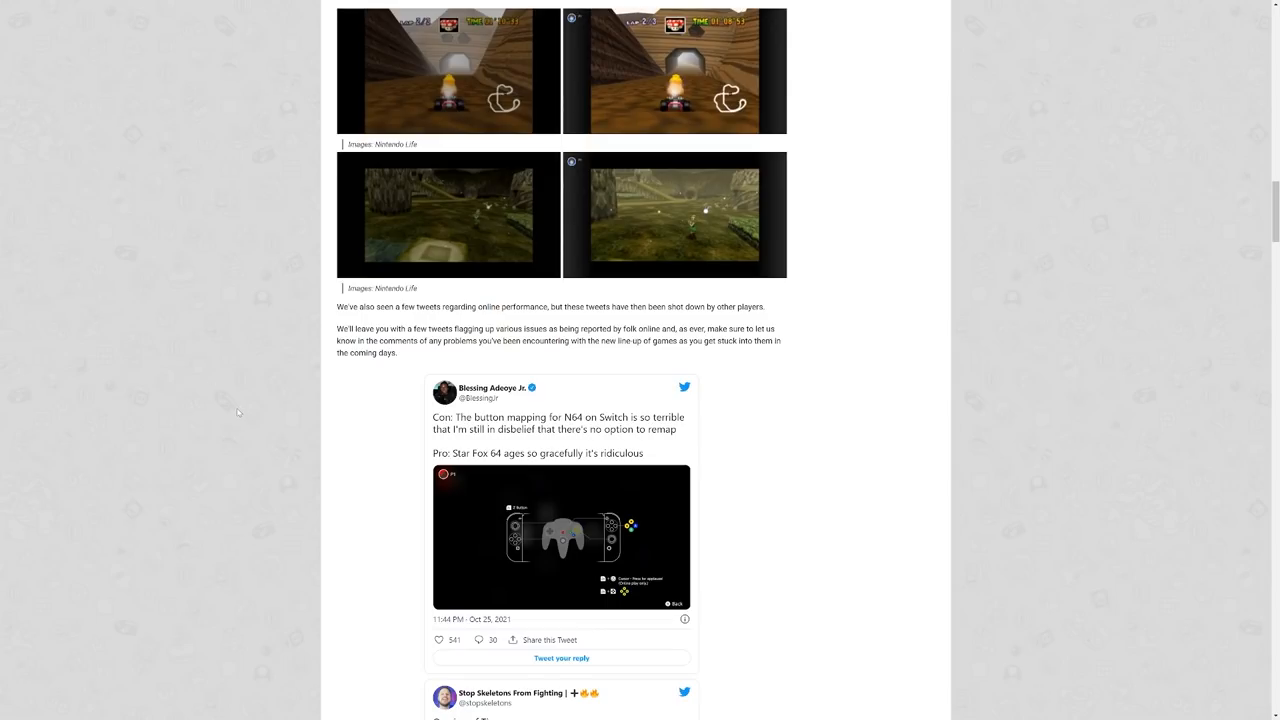
scroll(down, 3)
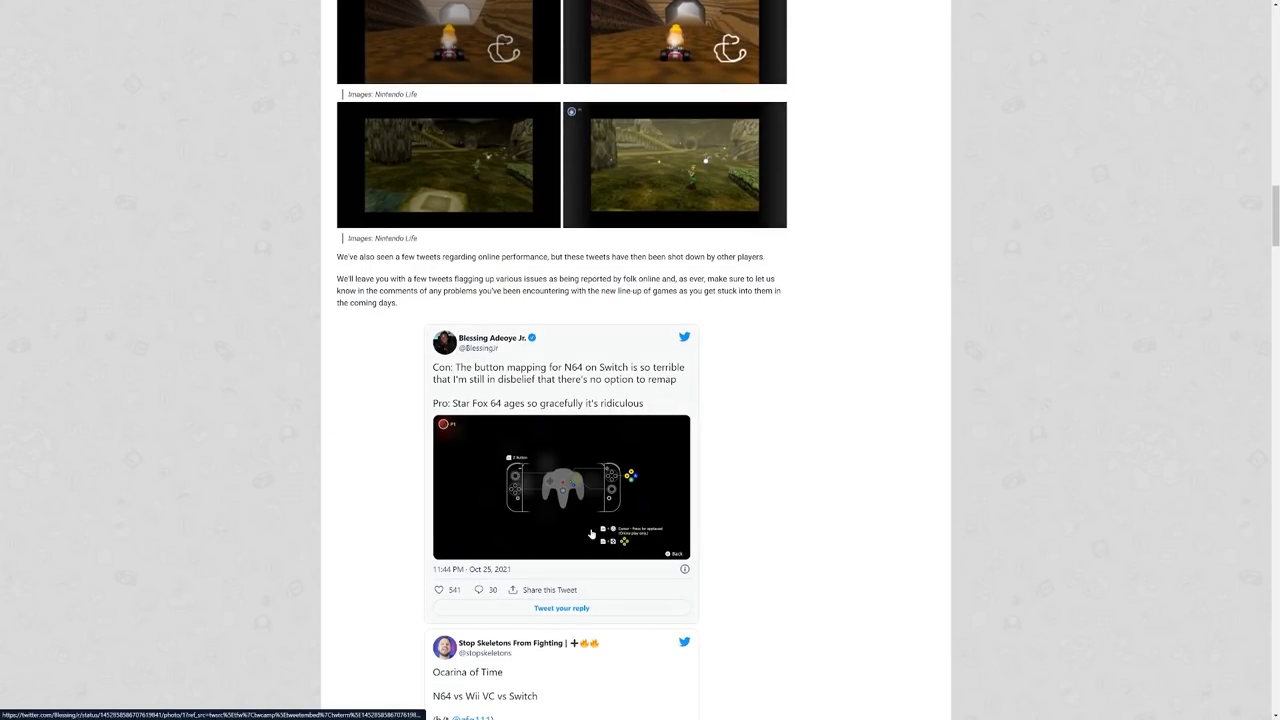
mouse_move(628, 482)
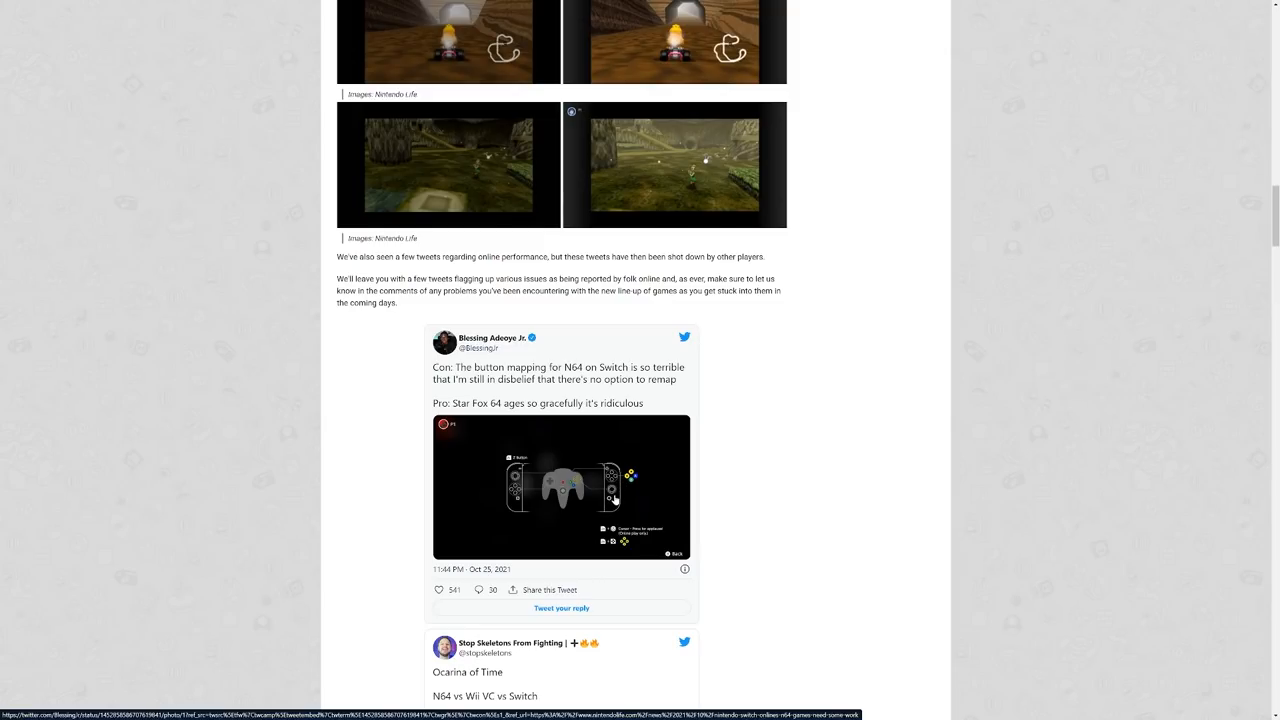
mouse_move(616, 496)
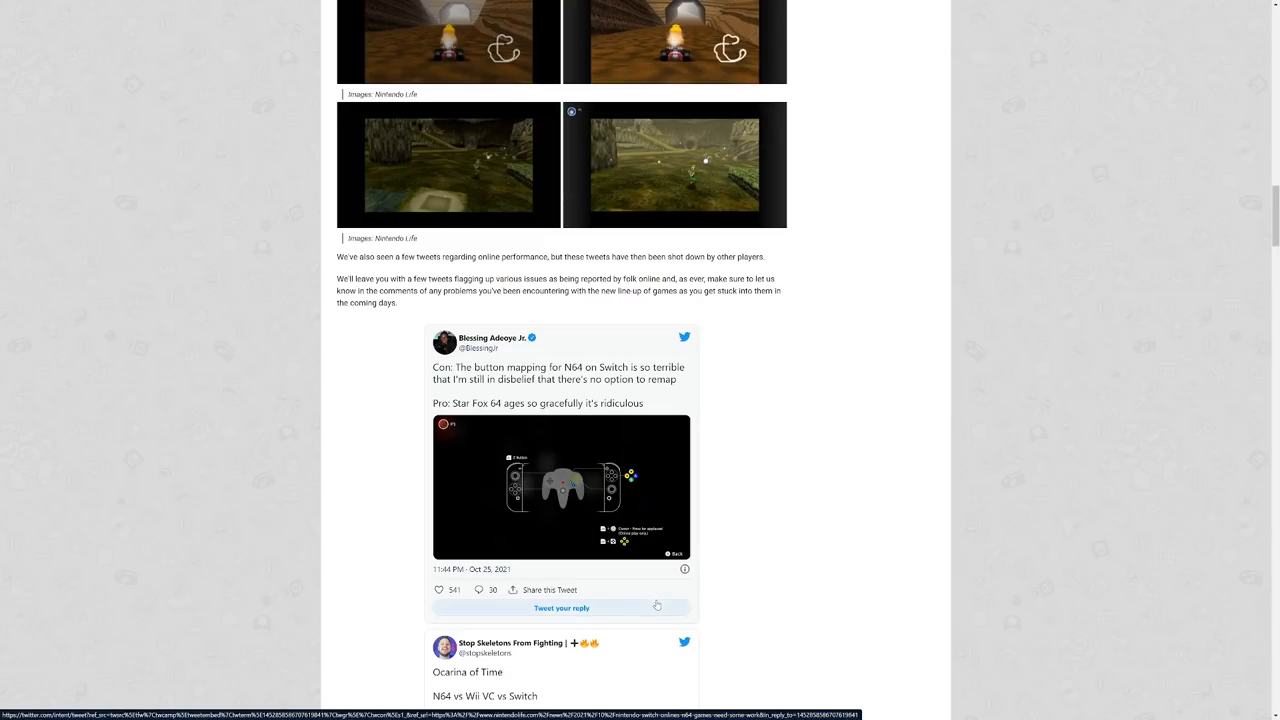
scroll(down, 3)
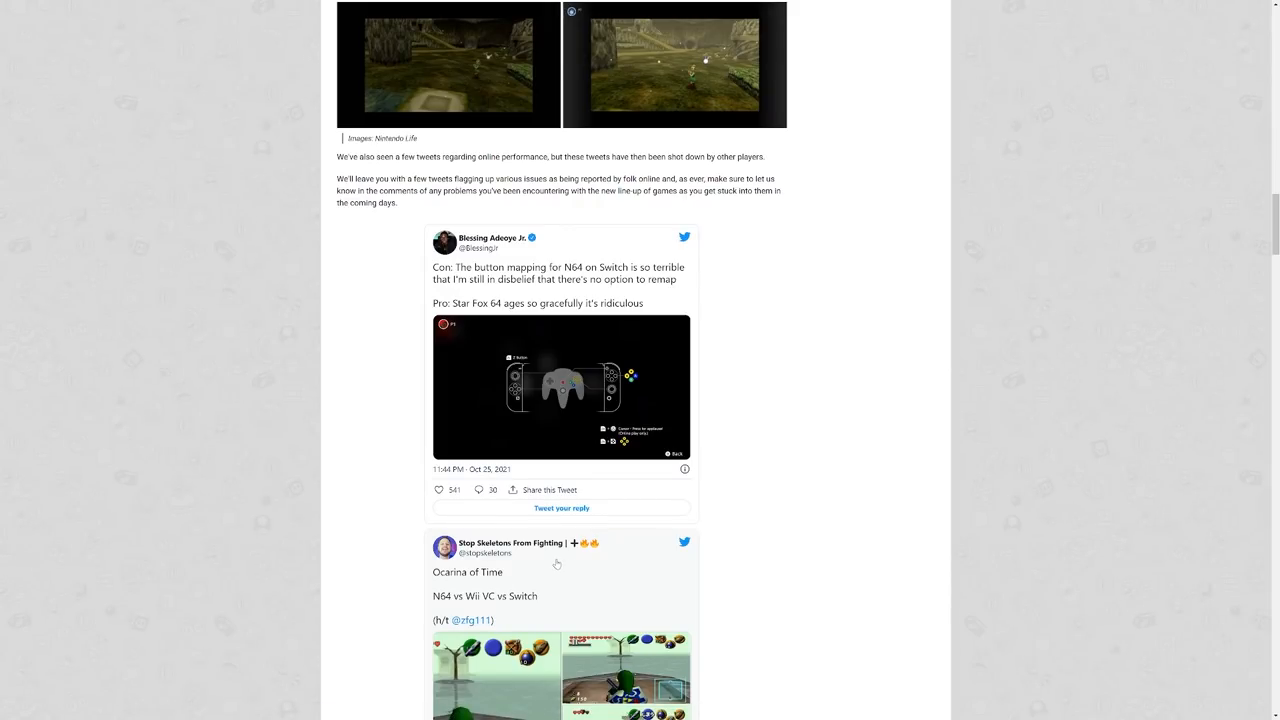
scroll(down, 3)
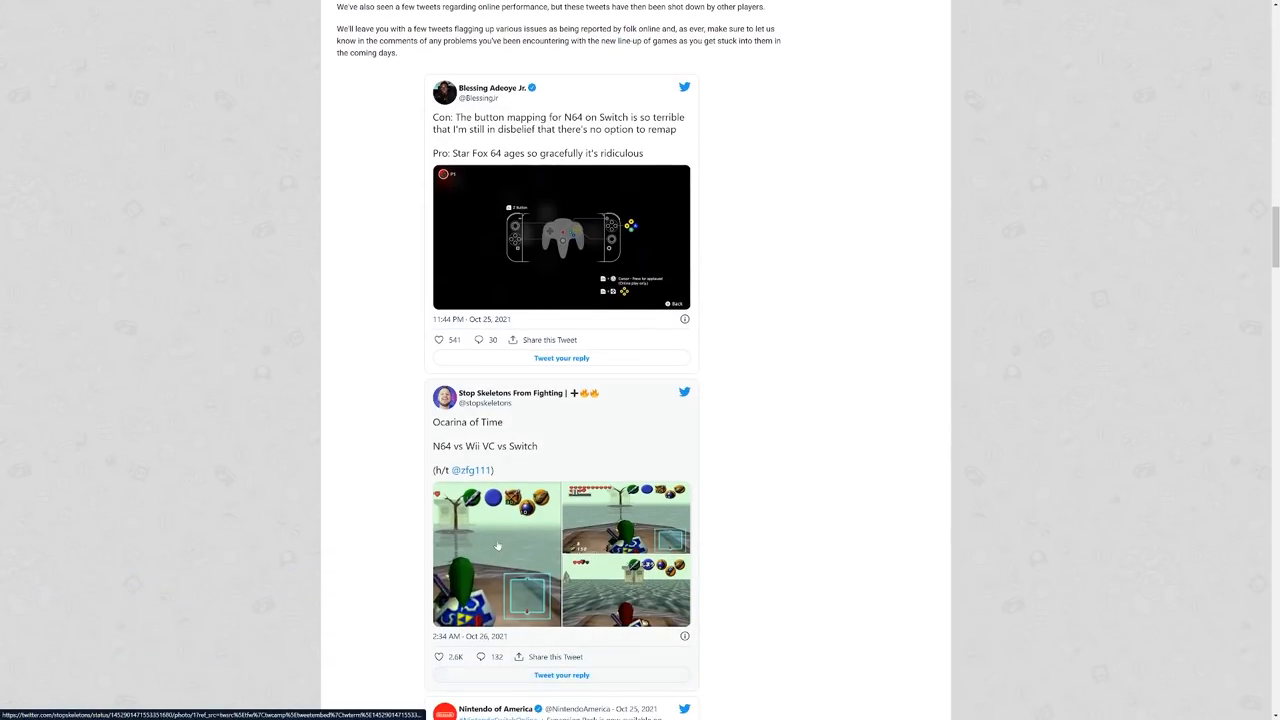
- View the Ocarina of Time comparison screenshot full size on Twitter
click(496, 556)
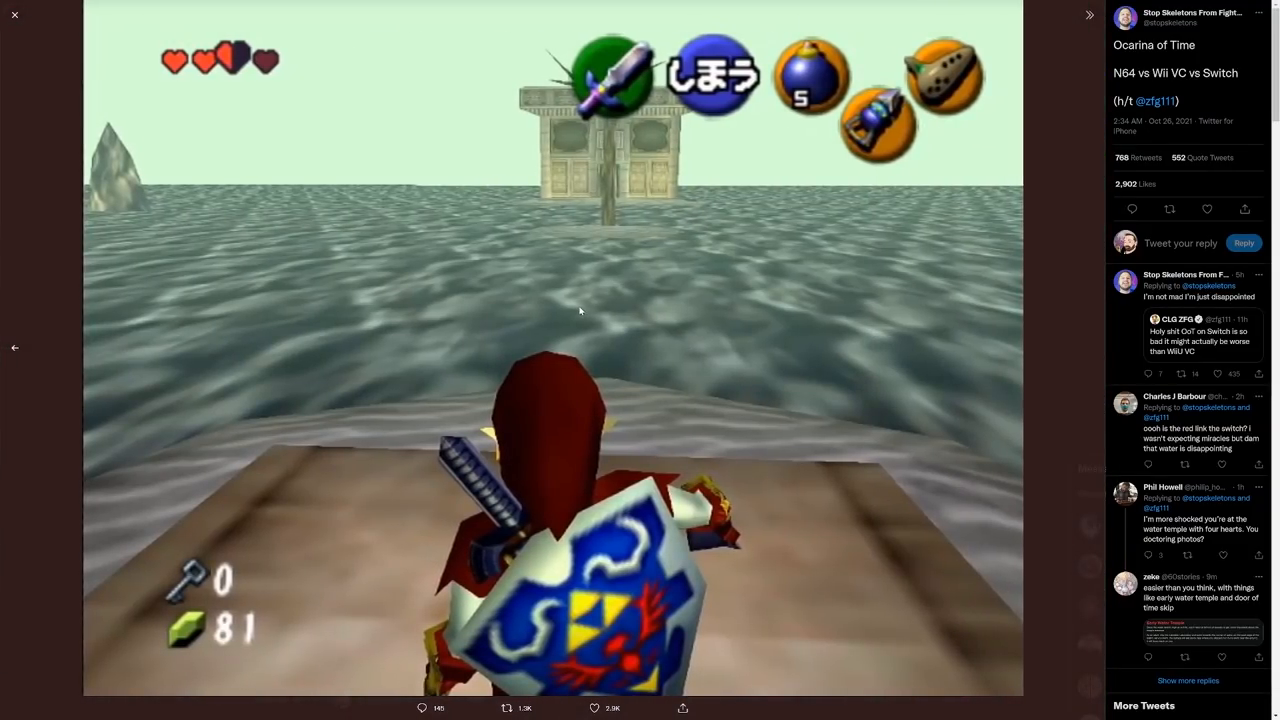
mouse_move(640, 292)
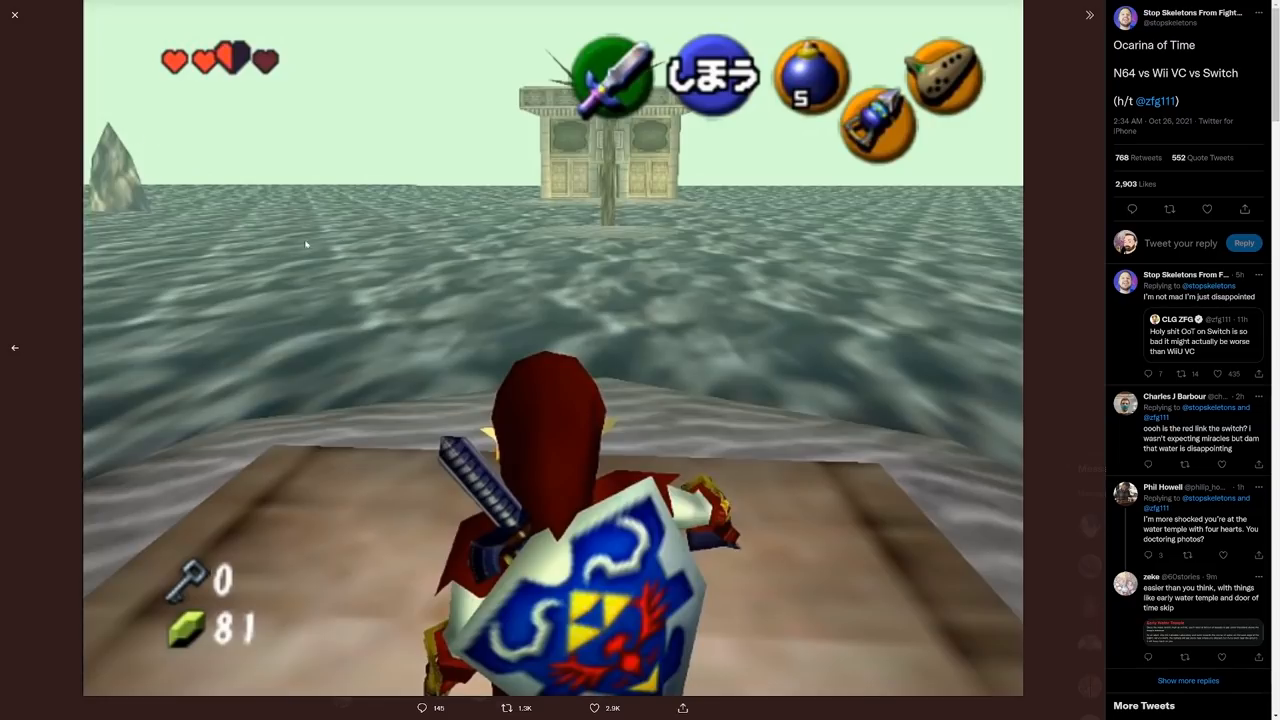
mouse_move(100, 212)
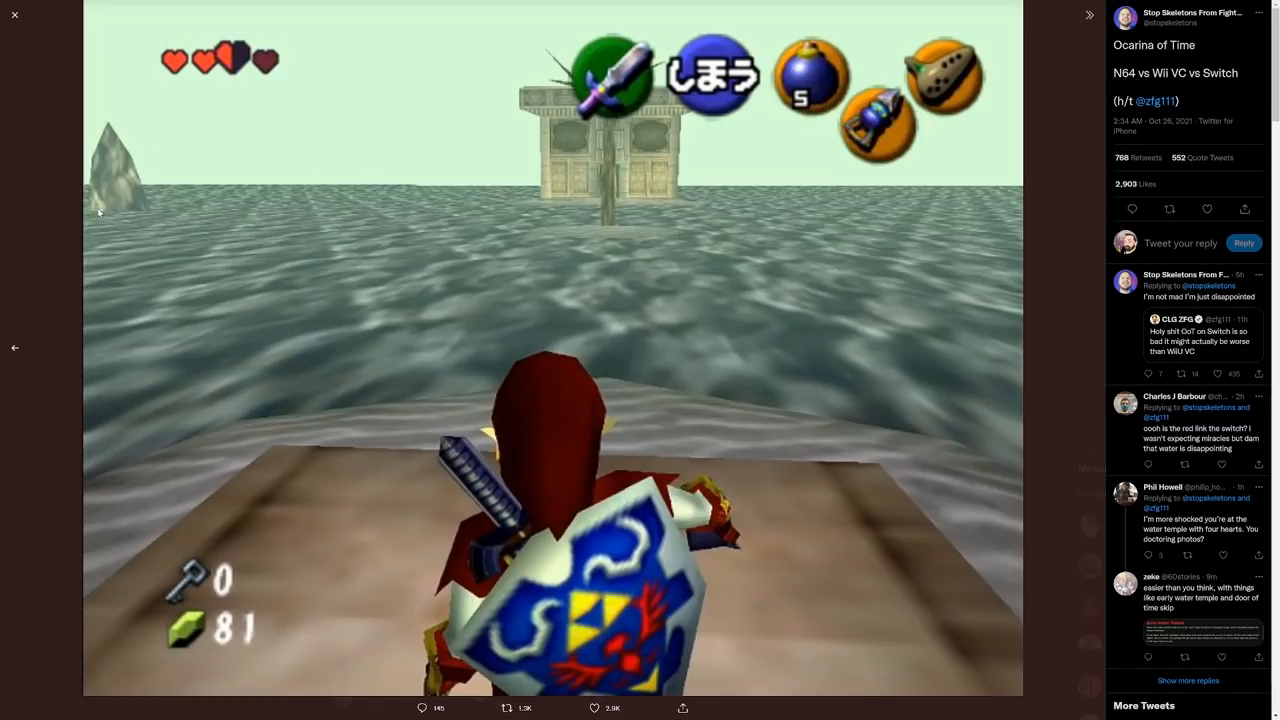
mouse_move(14, 348)
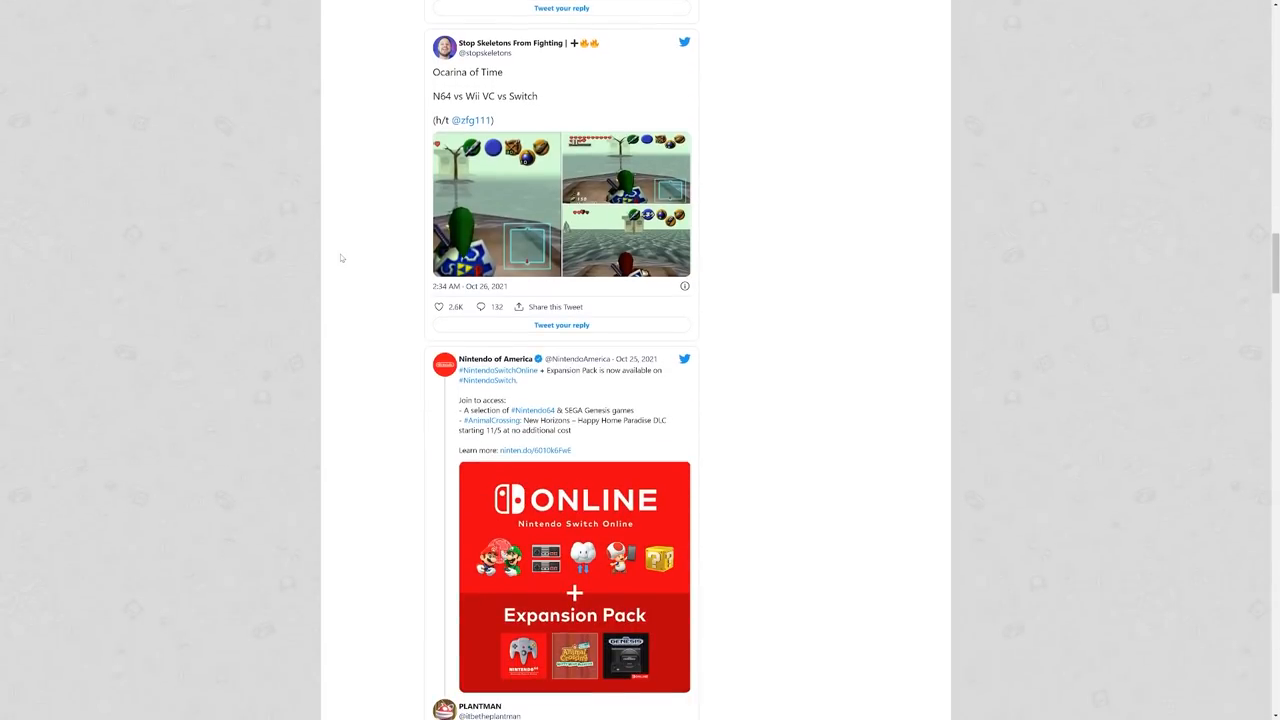
- Scroll through the Expansion Pack and PLANTMAN tweets into the reader comments section
scroll(down, 3)
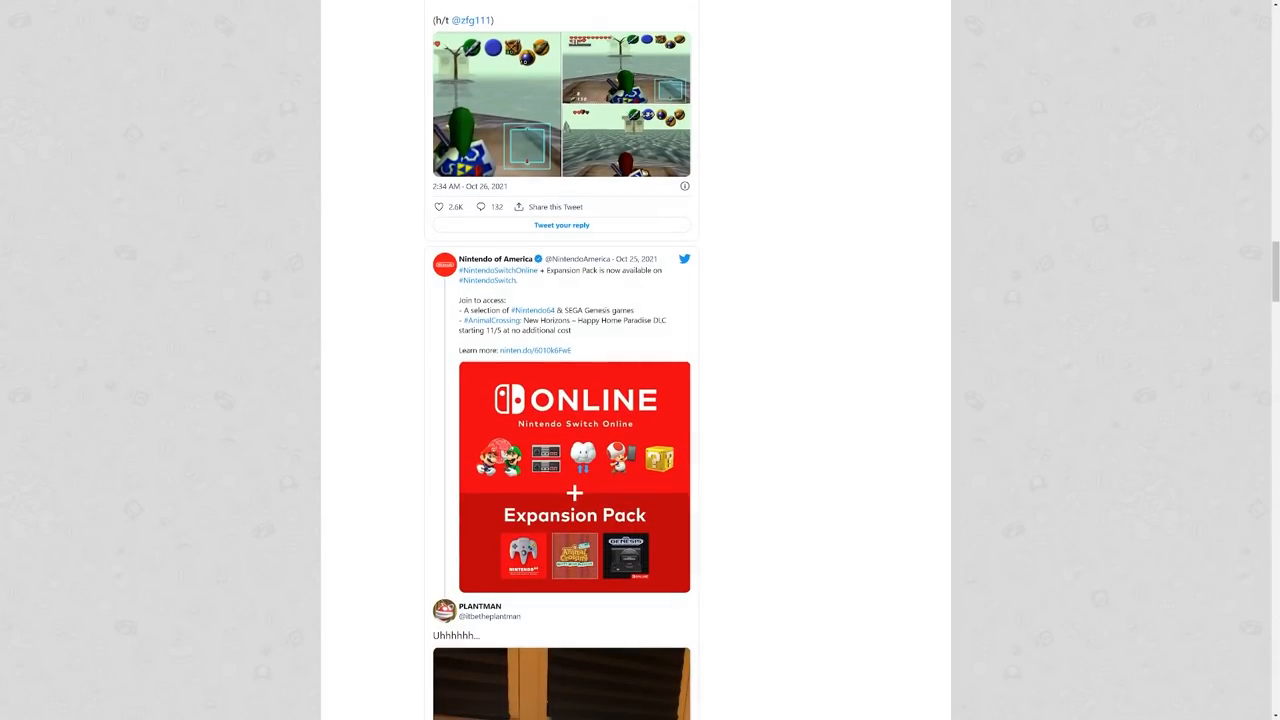
scroll(down, 3)
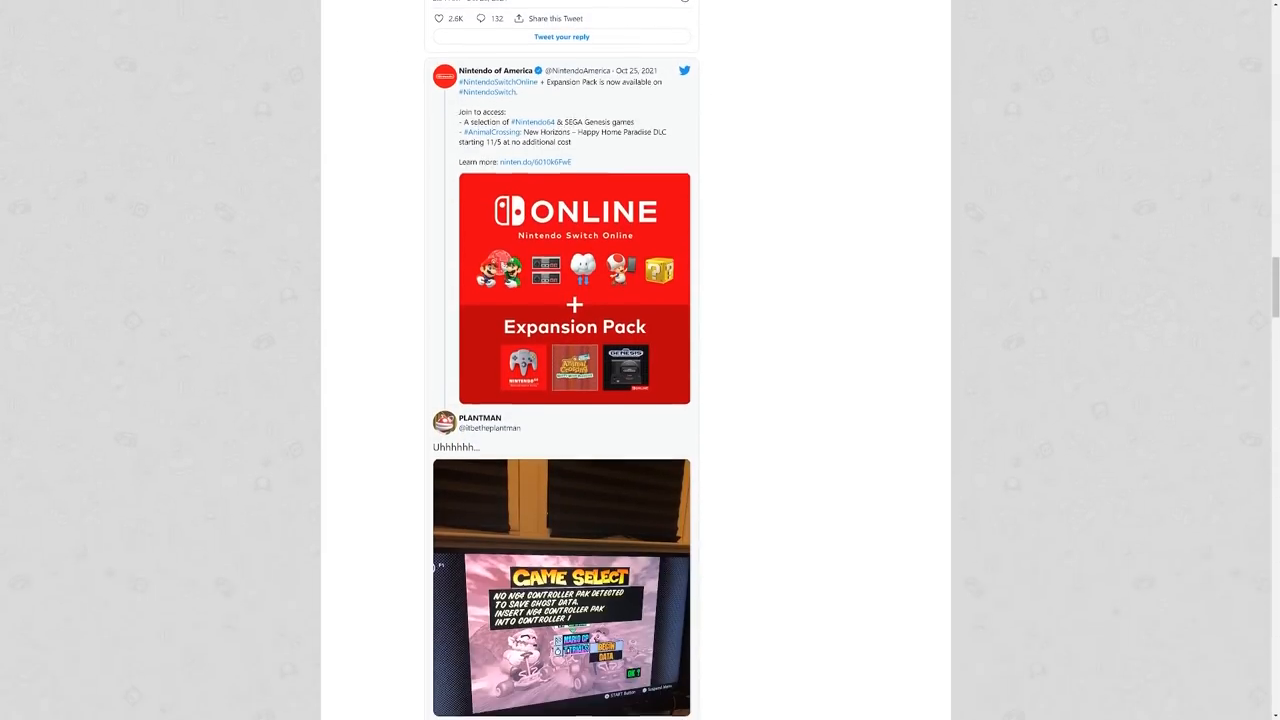
scroll(down, 3)
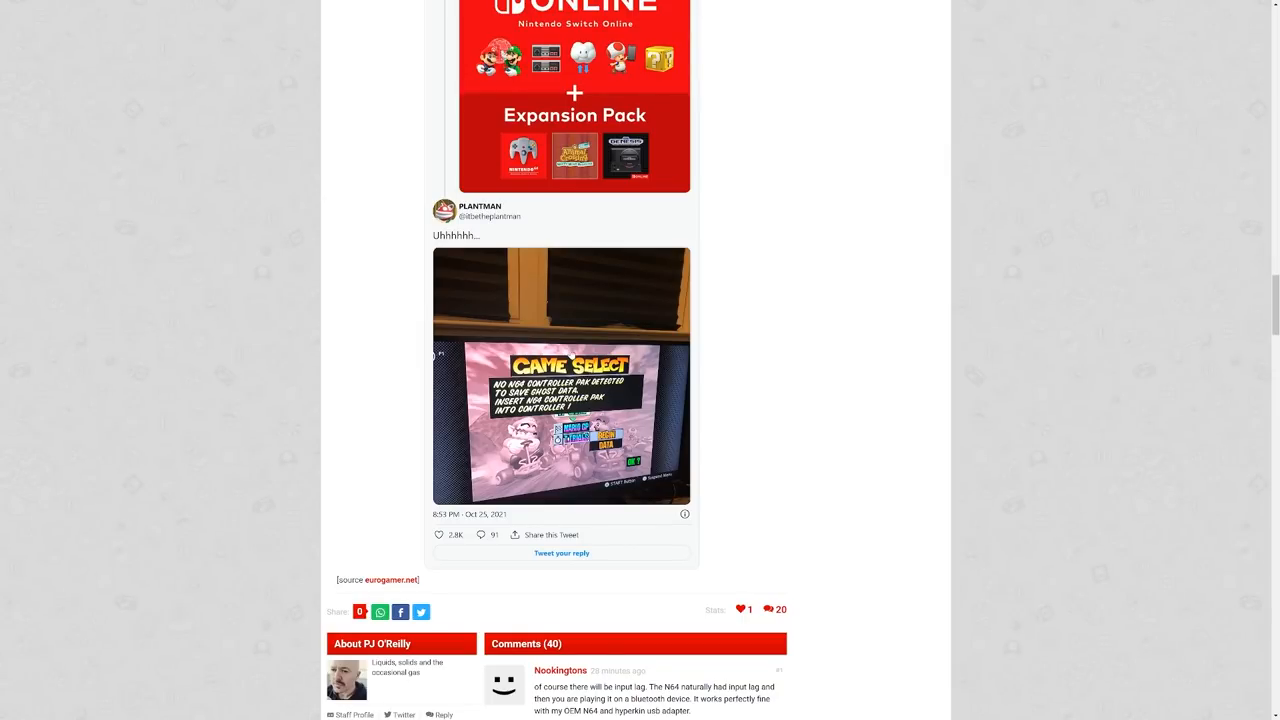
scroll(down, 3)
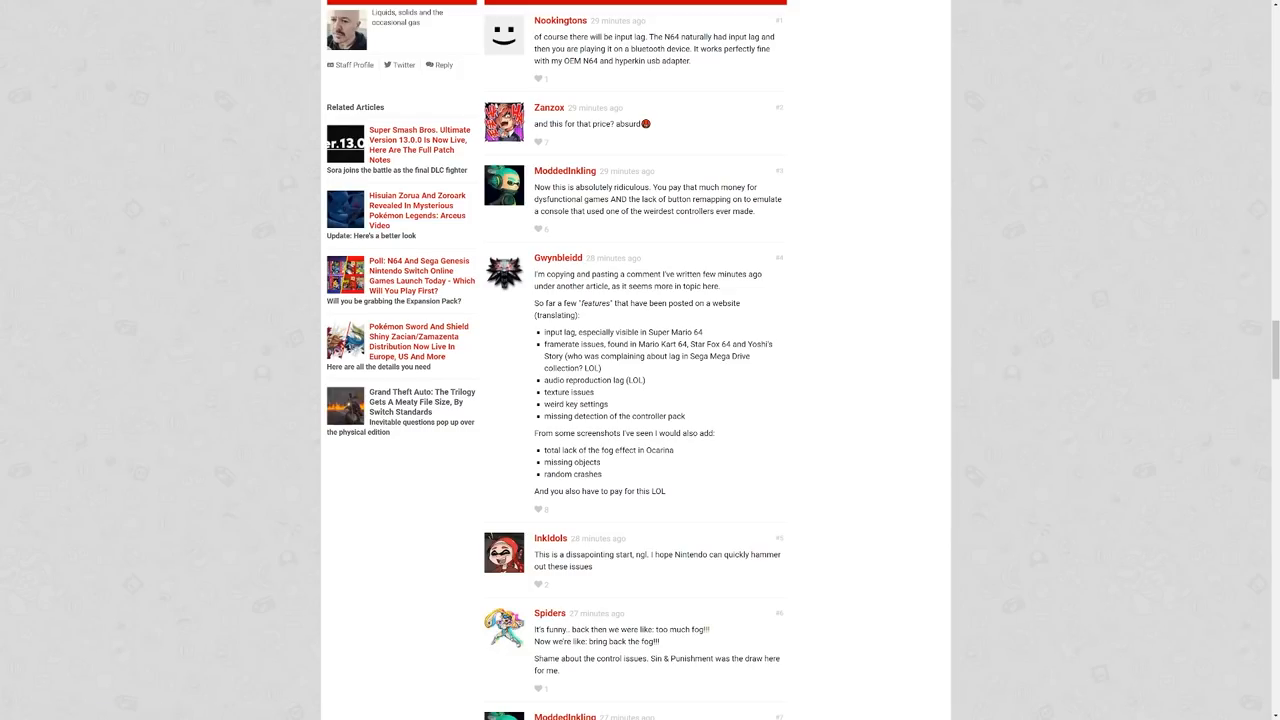
scroll(down, 3)
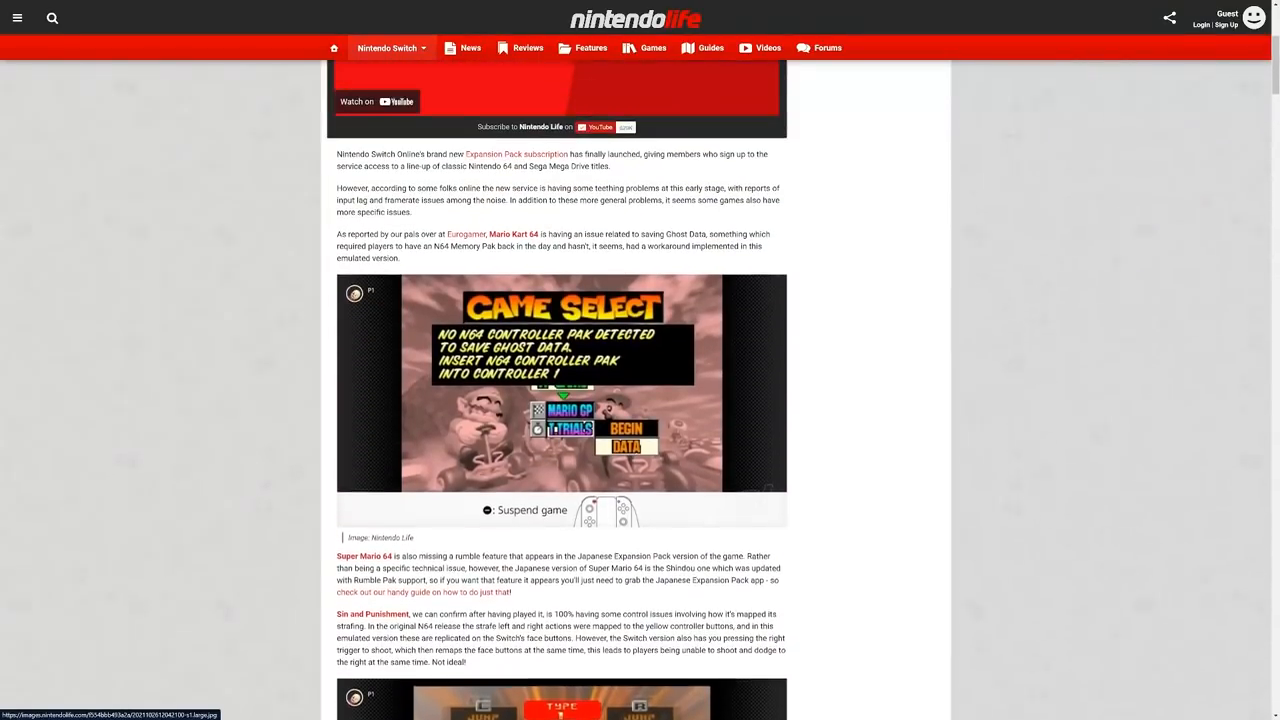
scroll(up, 3)
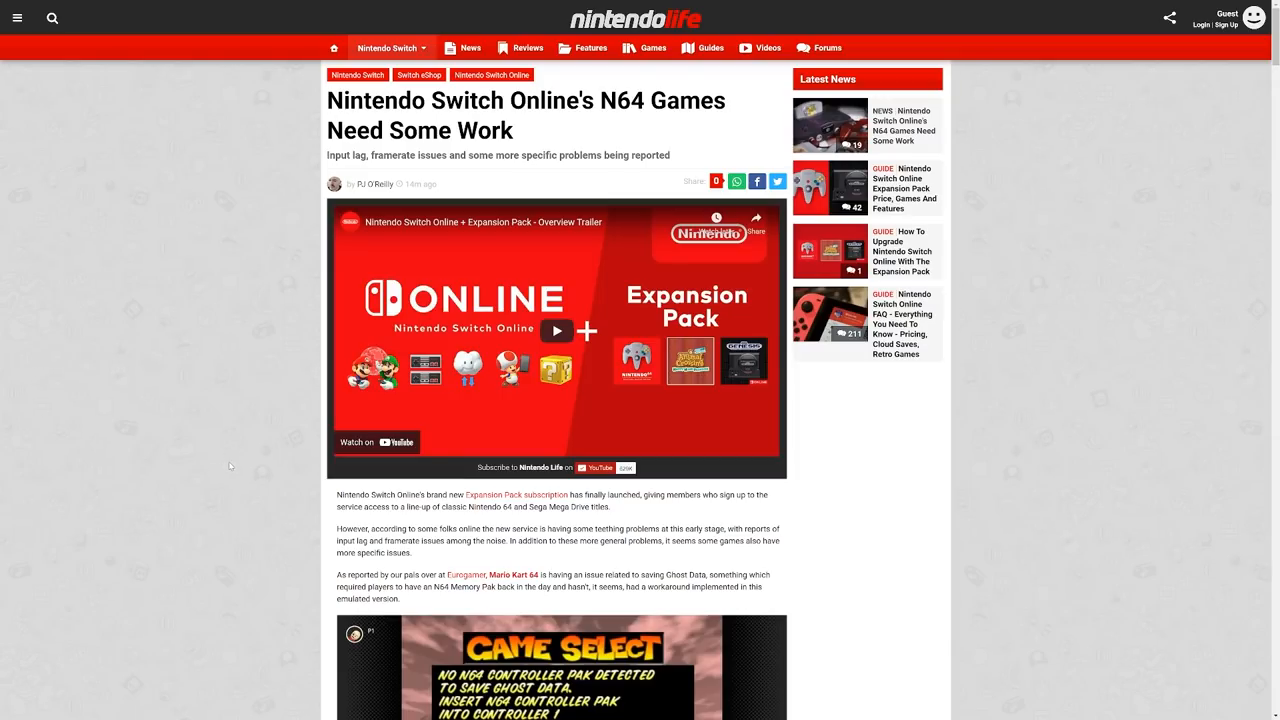
scroll(down, 3)
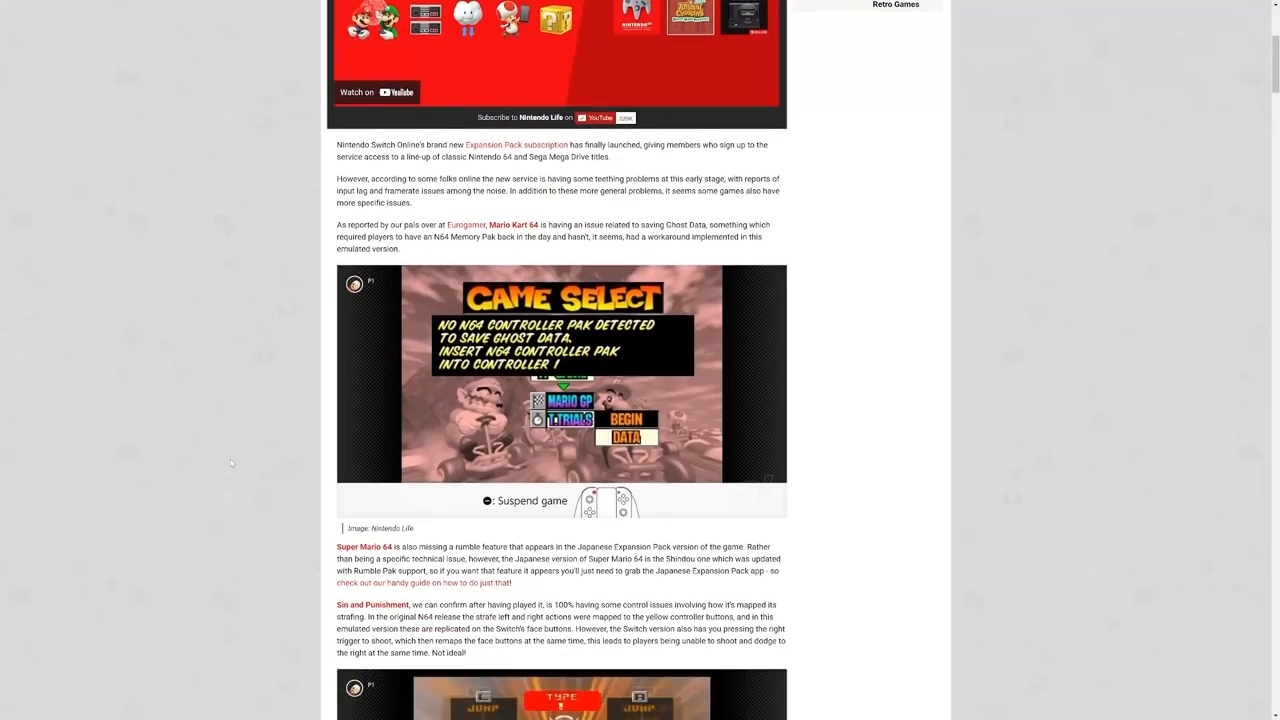
scroll(down, 3)
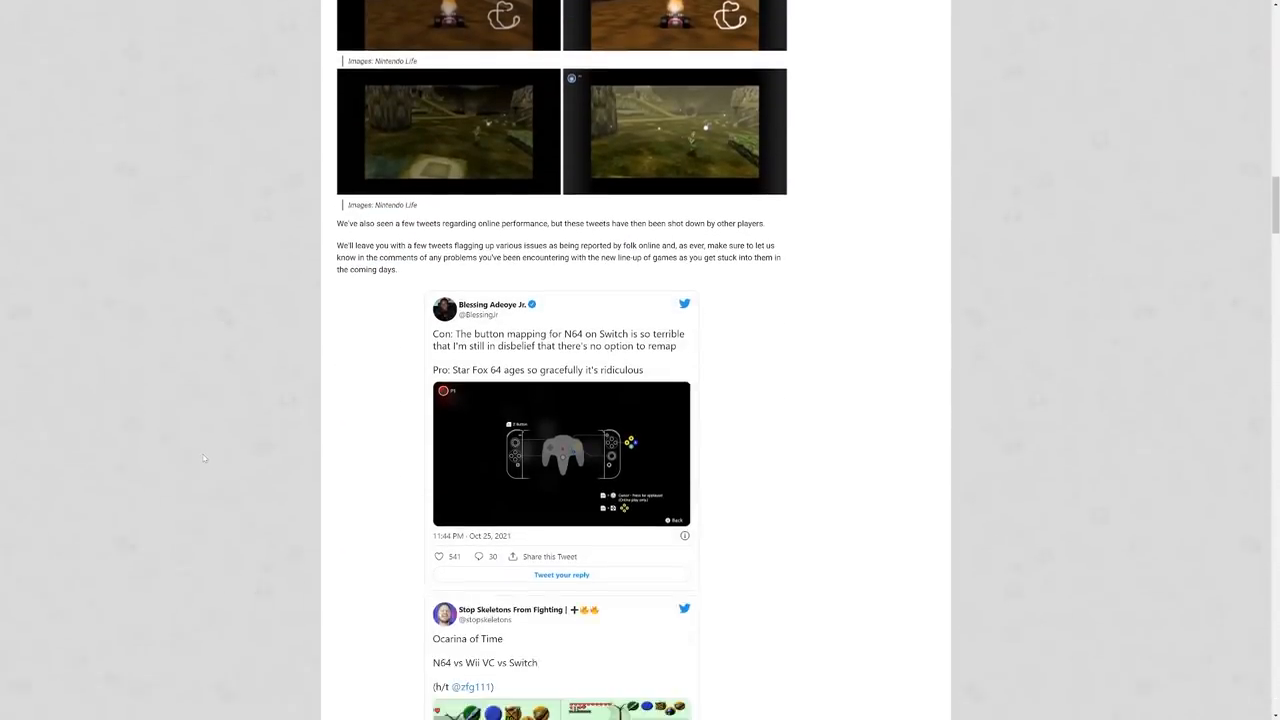
scroll(down, 3)
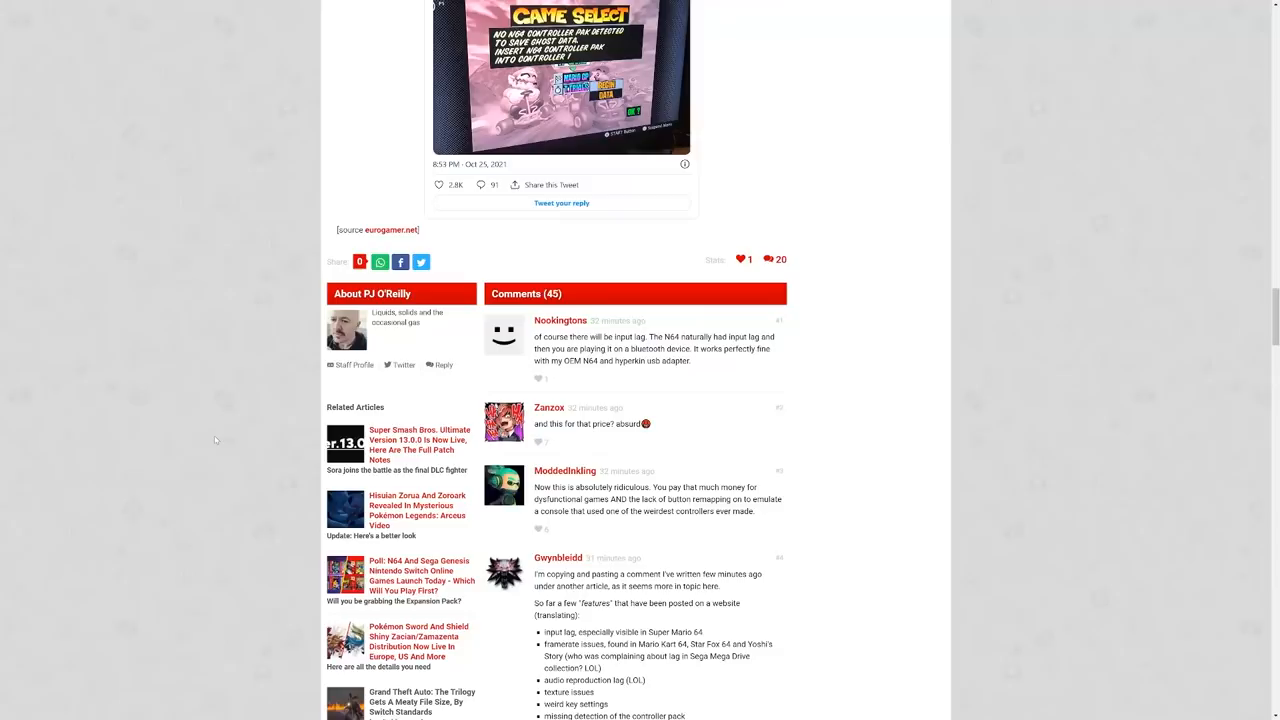
scroll(up, 3)
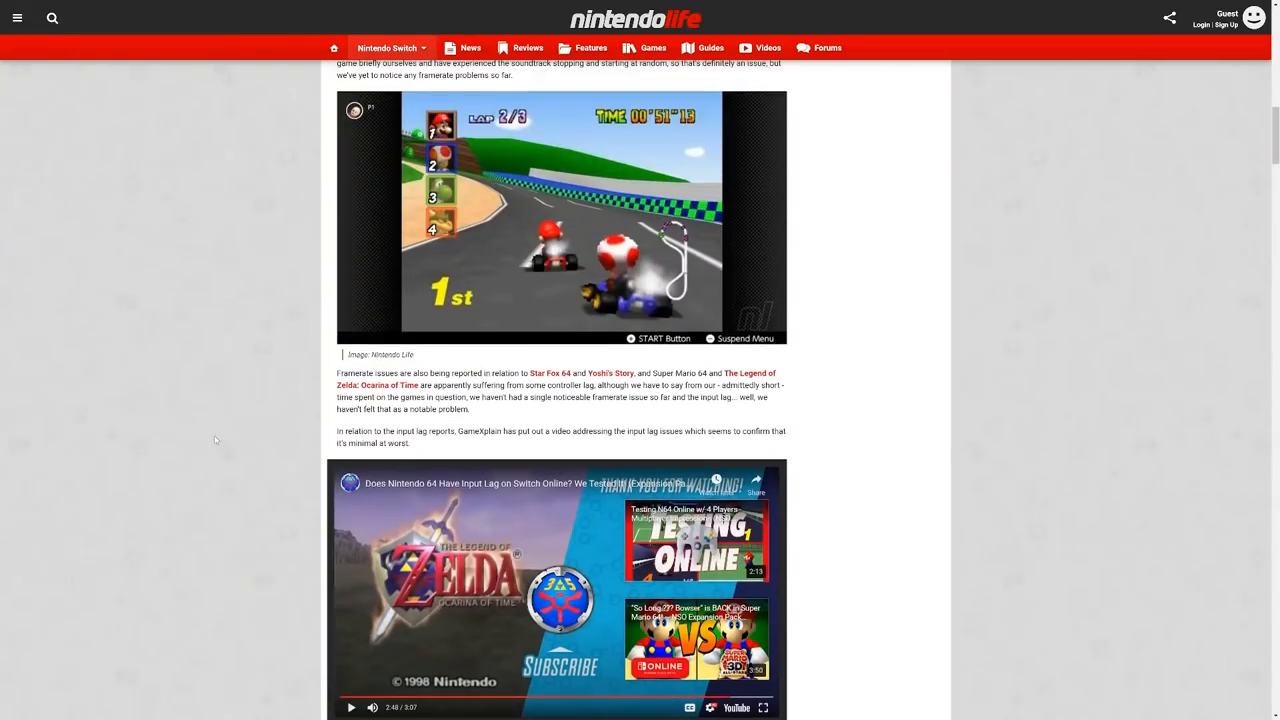
scroll(up, 3)
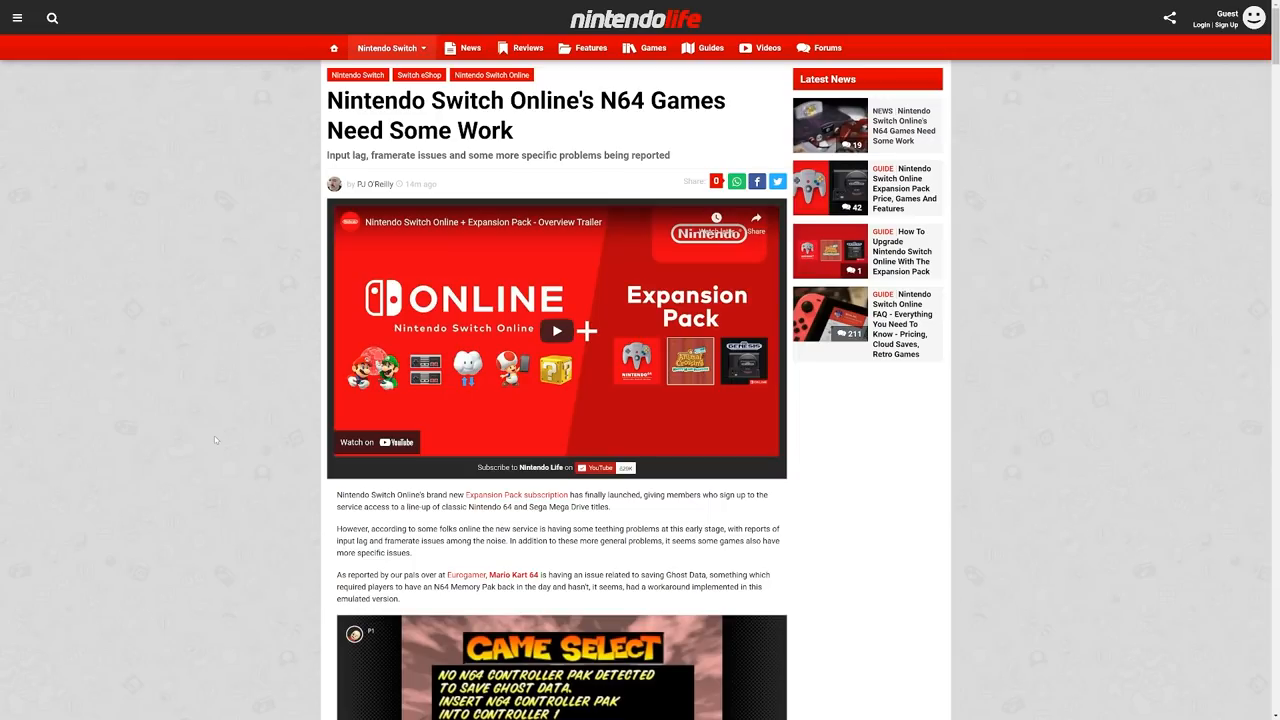
mouse_move(220, 430)
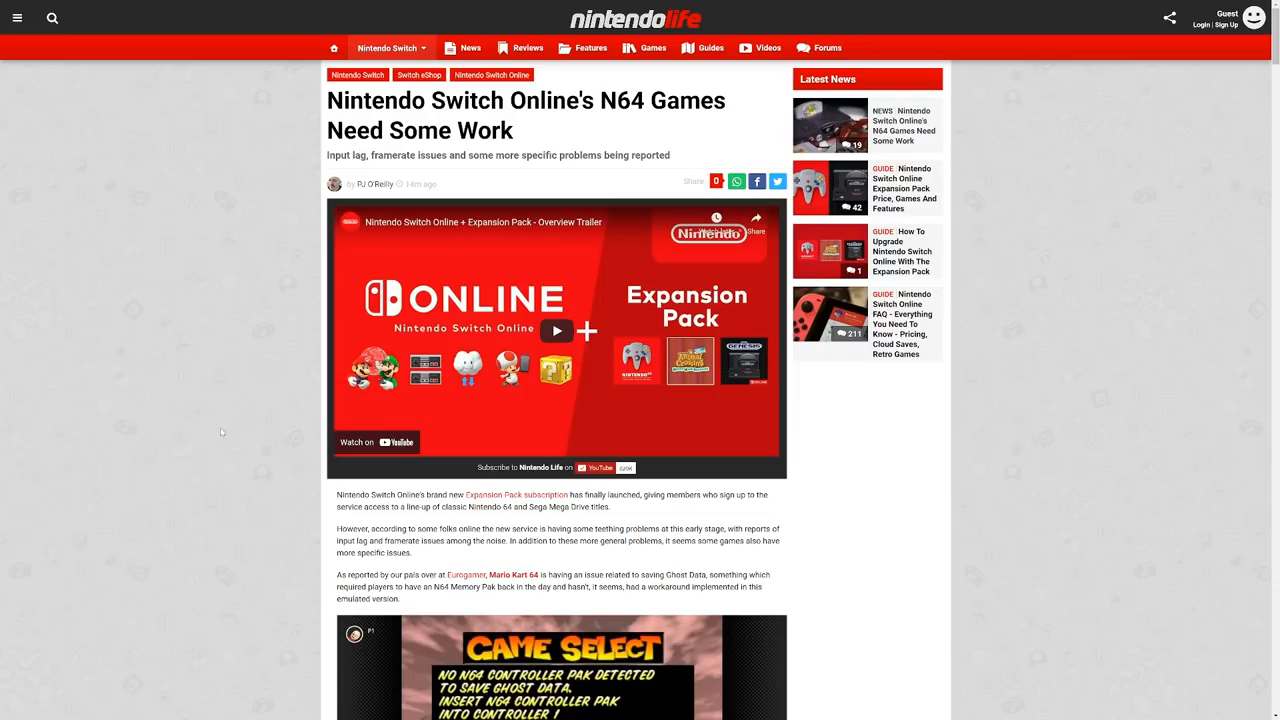
mouse_move(192, 376)
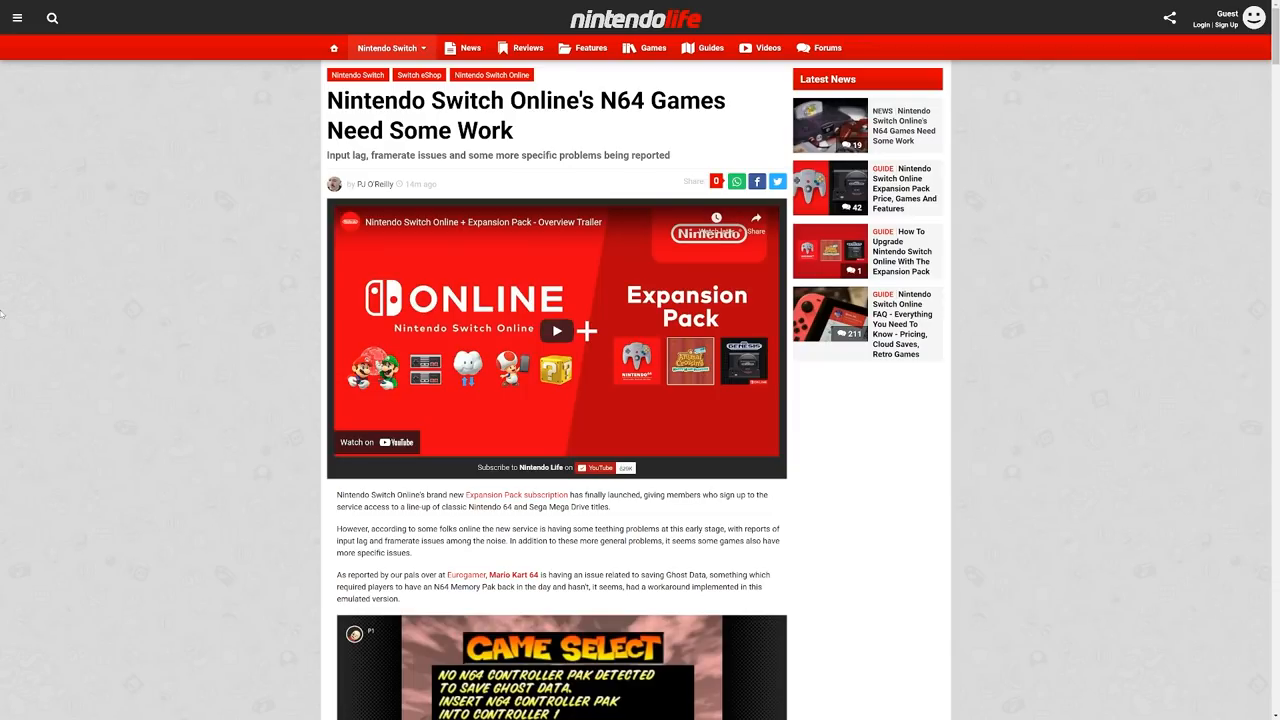
scroll(down, 3)
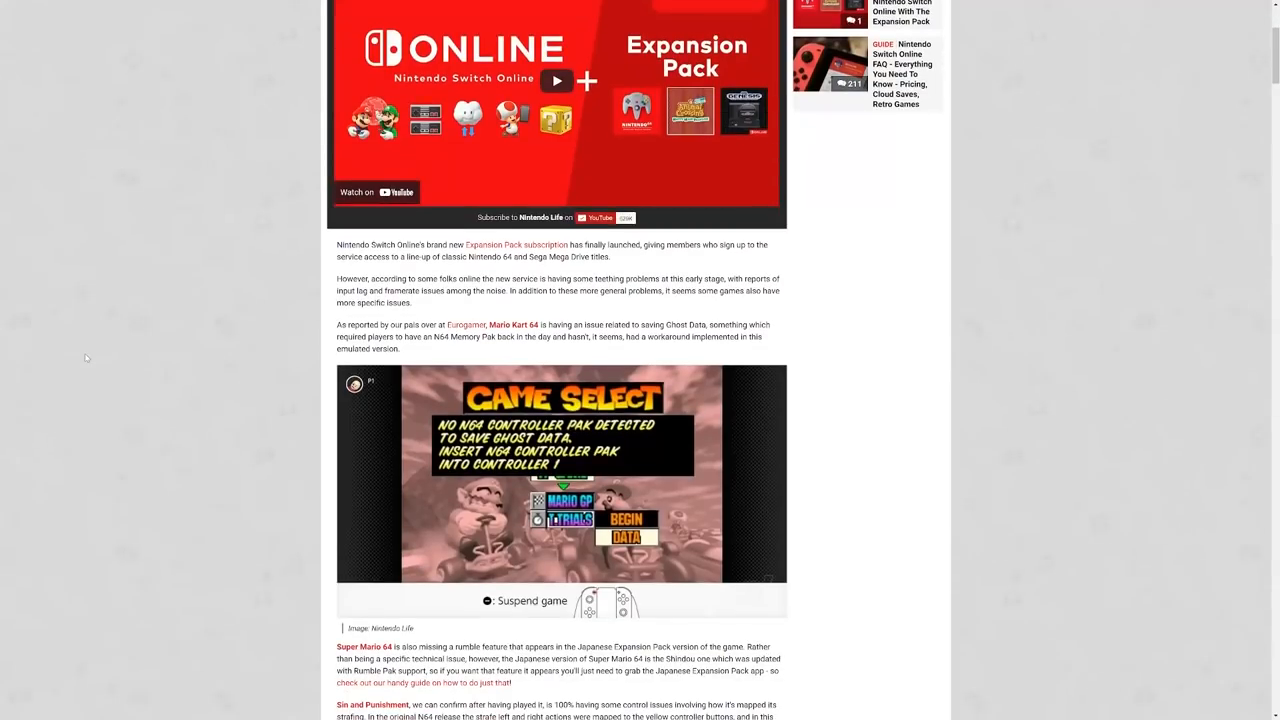
scroll(down, 3)
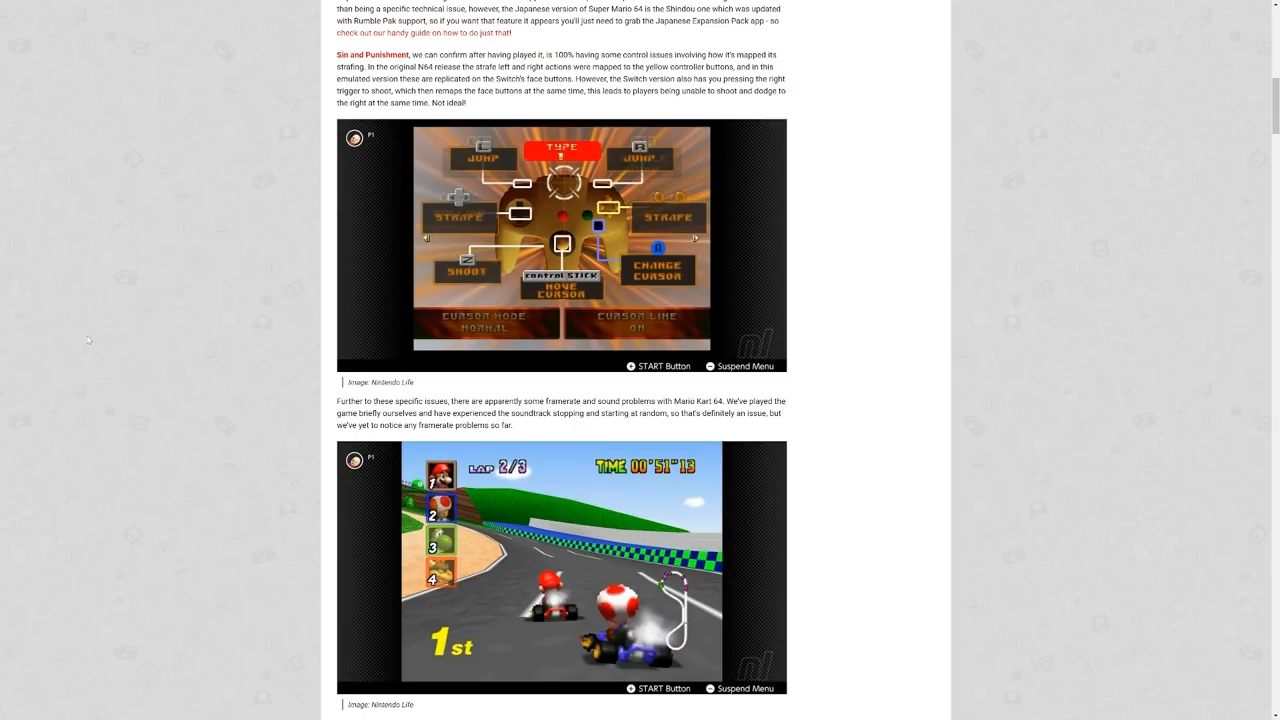
mouse_move(144, 284)
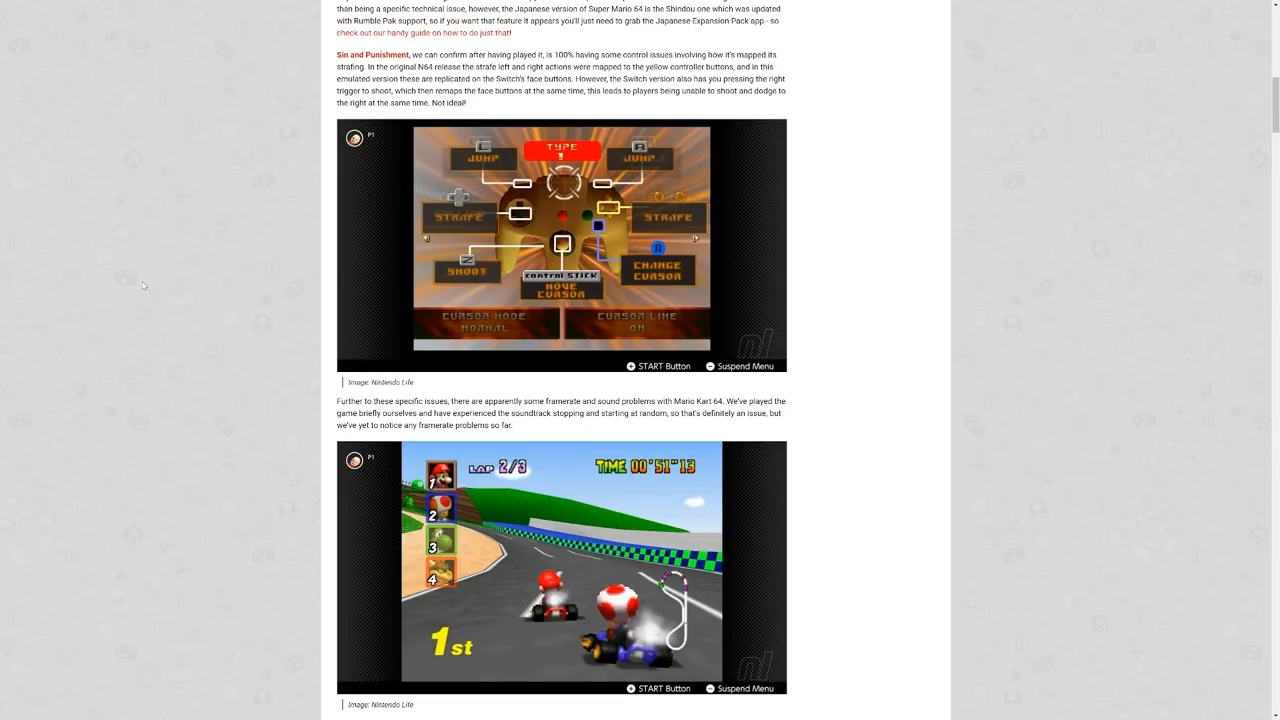
scroll(up, 3)
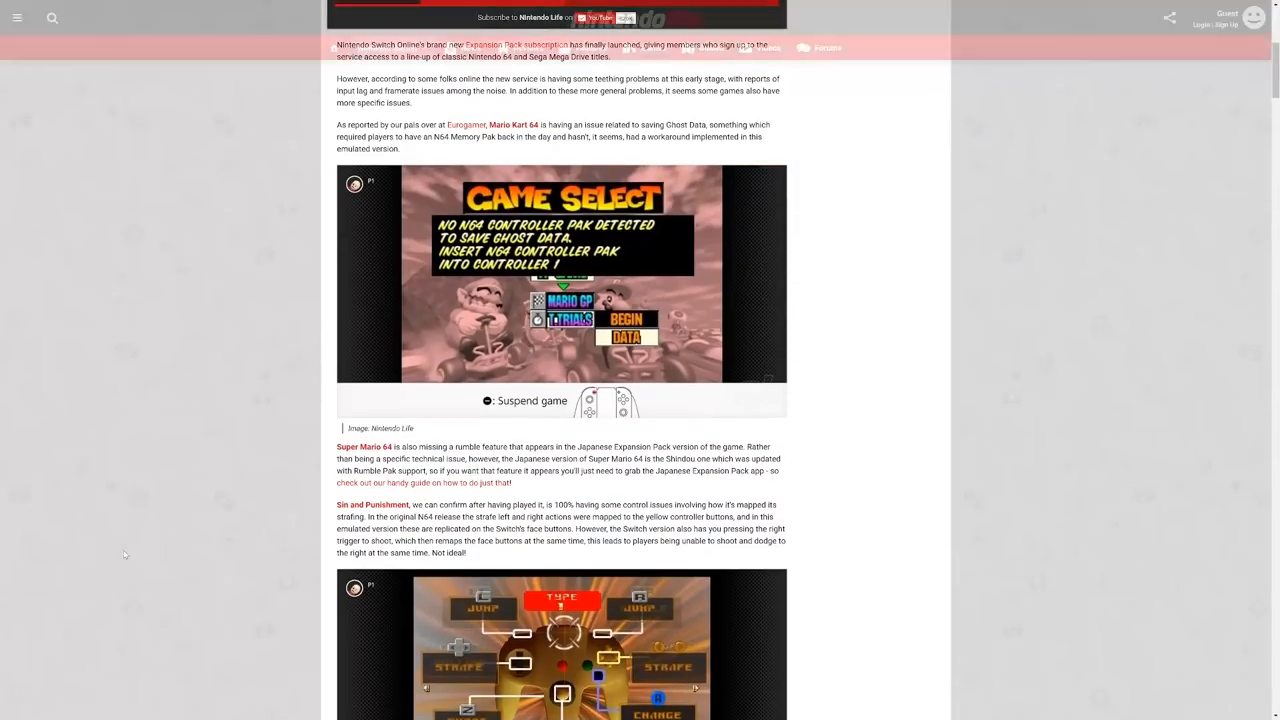
scroll(up, 3)
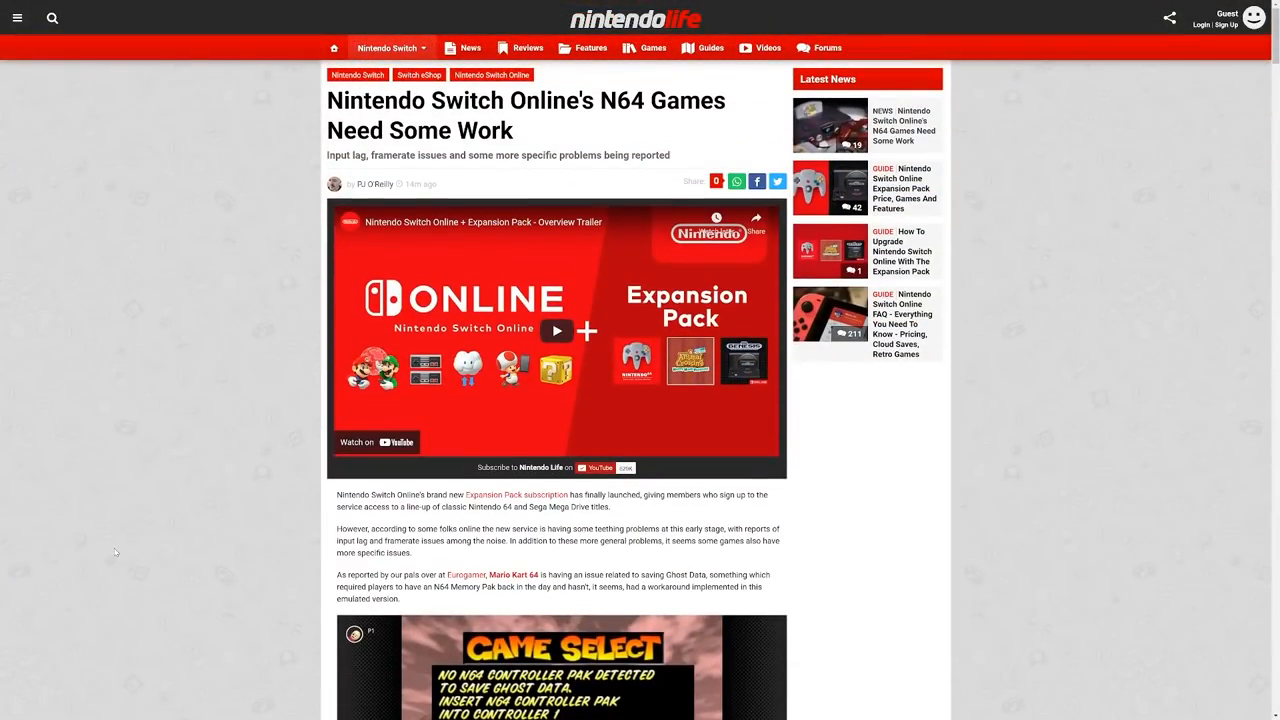